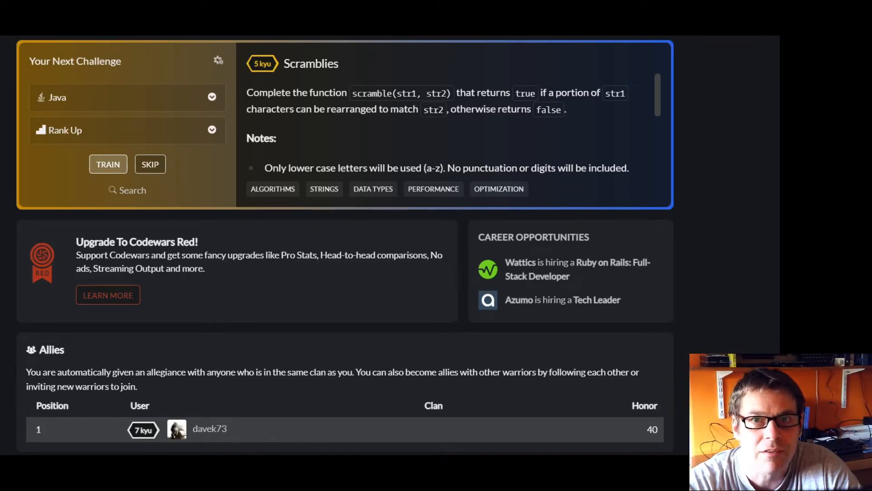
{"action": "mouse_move", "coordinate": [763, 184]}
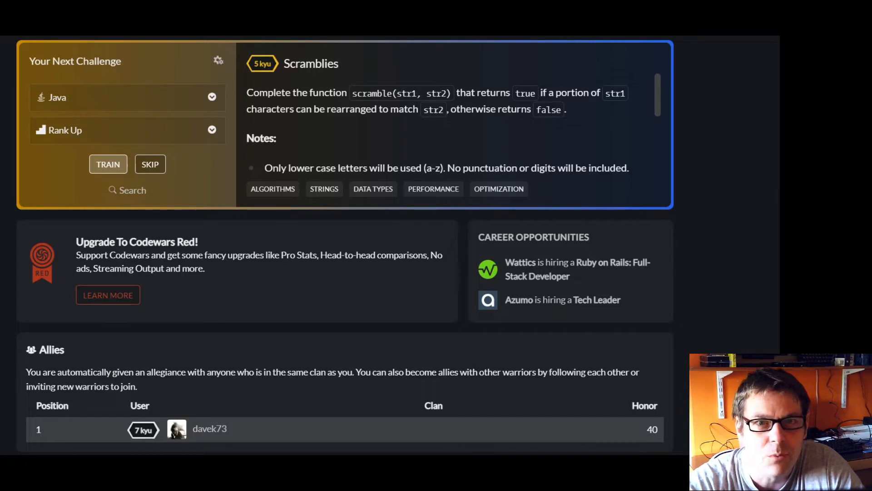
{"action": "mouse_move", "coordinate": [516, 156]}
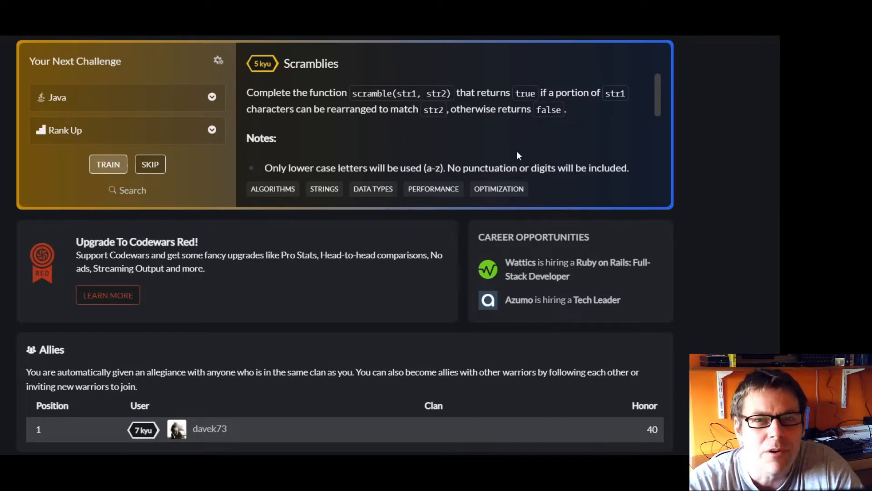
{"action": "mouse_move", "coordinate": [215, 193]}
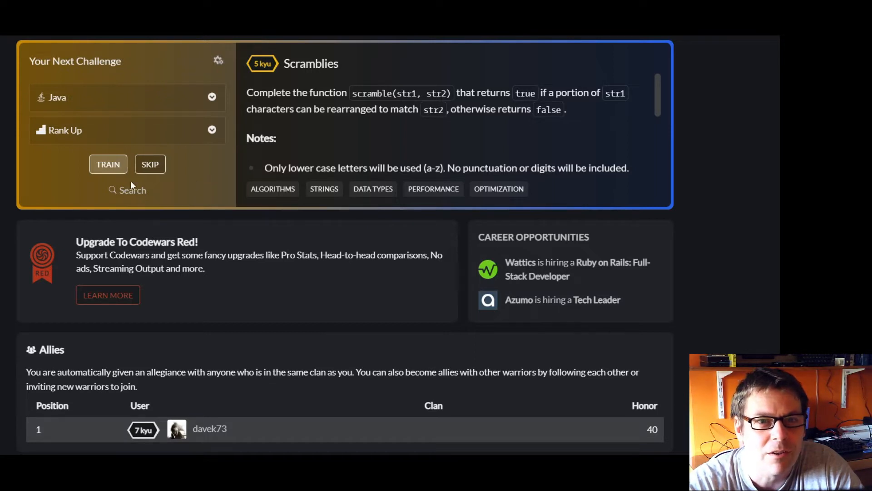
{"action": "mouse_move", "coordinate": [108, 163]}
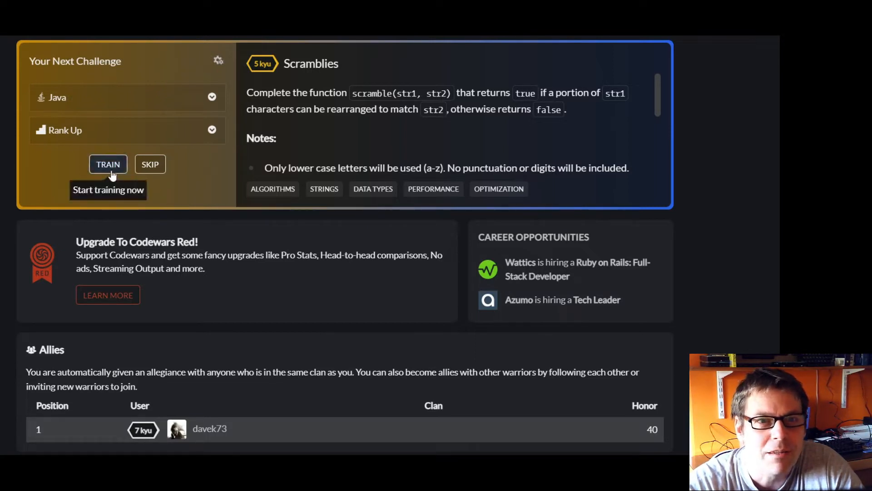
Start the Scramblies kata from the Next Challenge panel to view its instructions and examples
{"action": "left_click", "coordinate": [108, 164]}
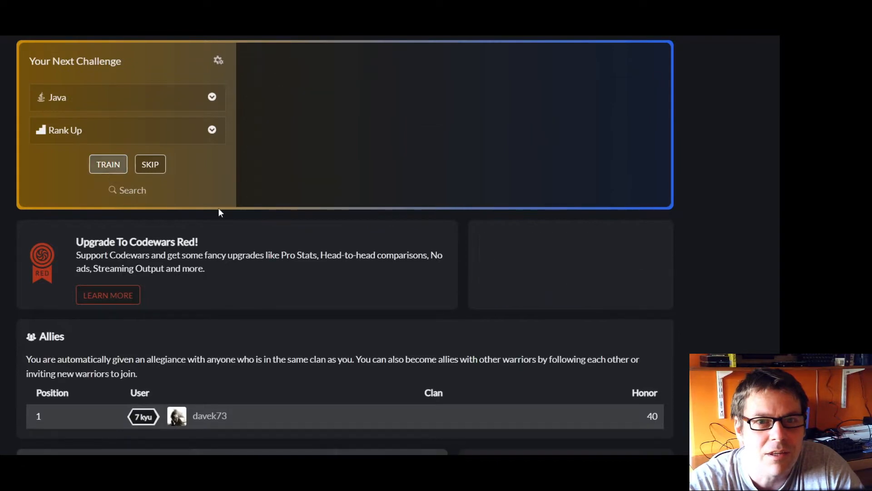
{"action": "left_click", "coordinate": [108, 163]}
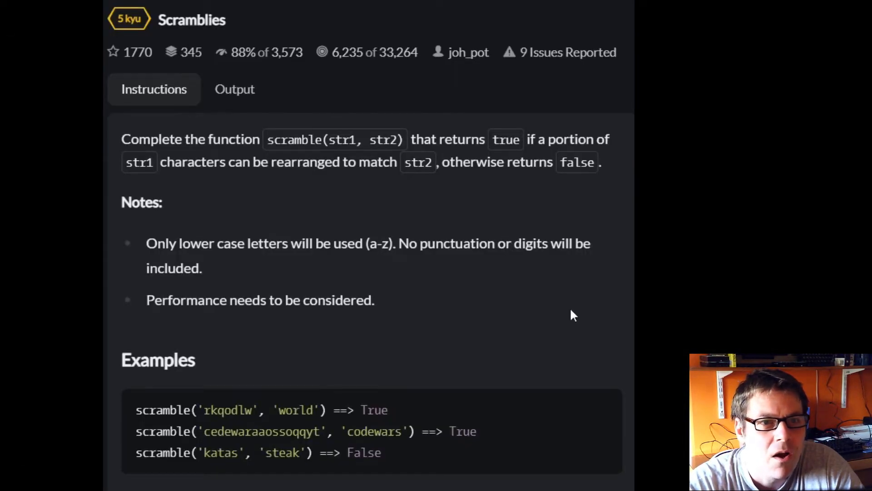
{"action": "mouse_move", "coordinate": [442, 300]}
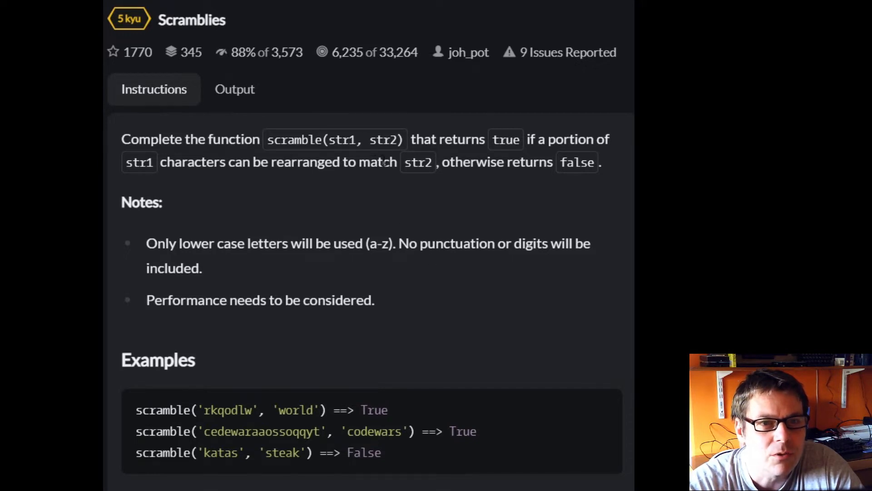
{"action": "mouse_move", "coordinate": [457, 190]}
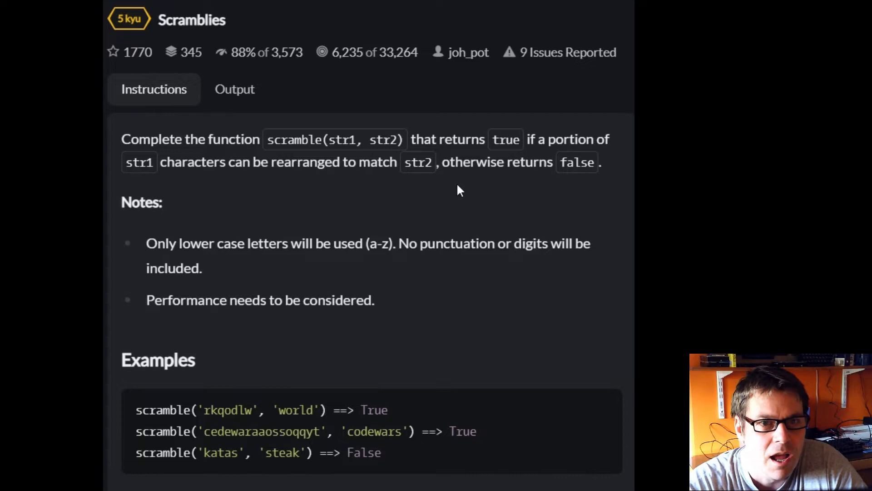
{"action": "mouse_move", "coordinate": [490, 213]}
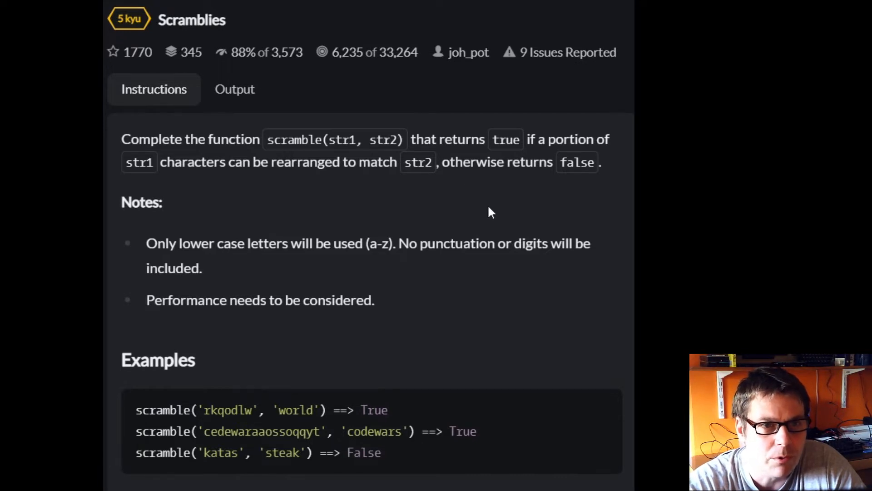
{"action": "mouse_move", "coordinate": [478, 213]}
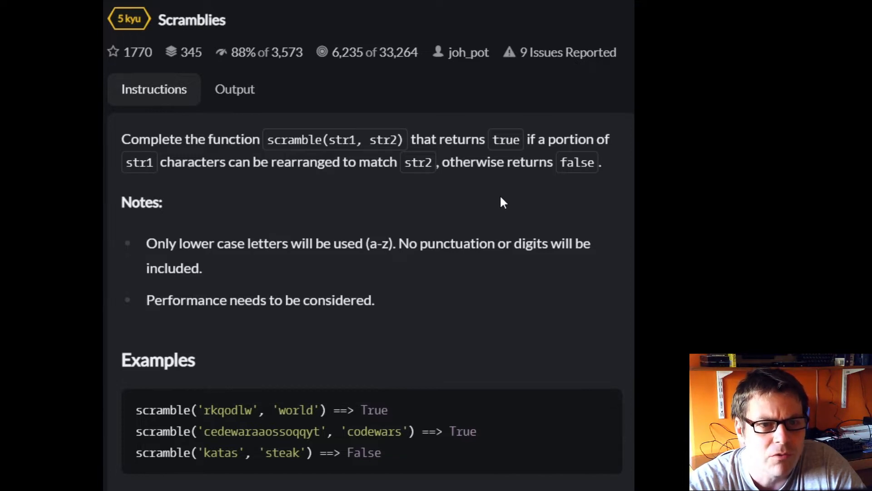
{"action": "mouse_move", "coordinate": [242, 281]}
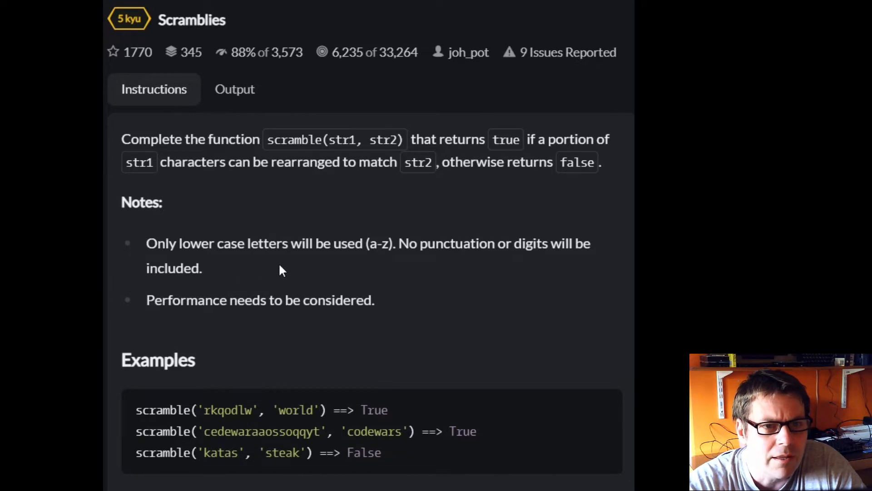
{"action": "mouse_move", "coordinate": [488, 266]}
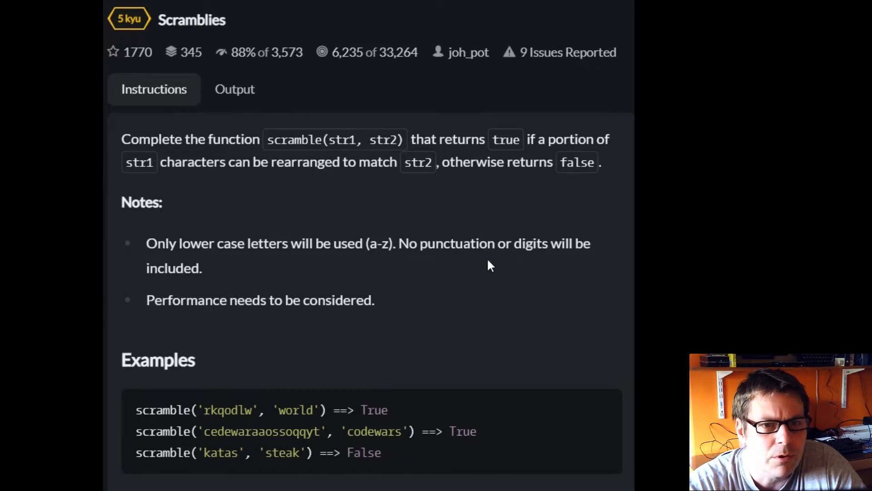
{"action": "mouse_move", "coordinate": [442, 322]}
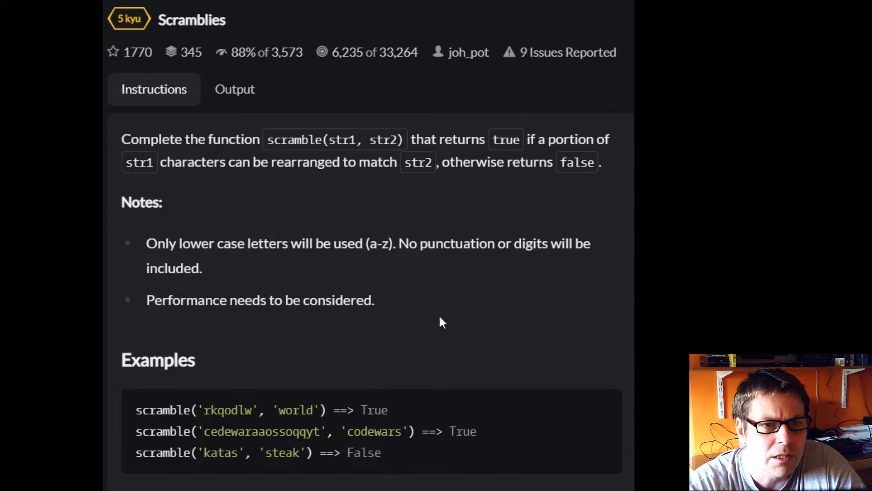
{"action": "mouse_move", "coordinate": [334, 343]}
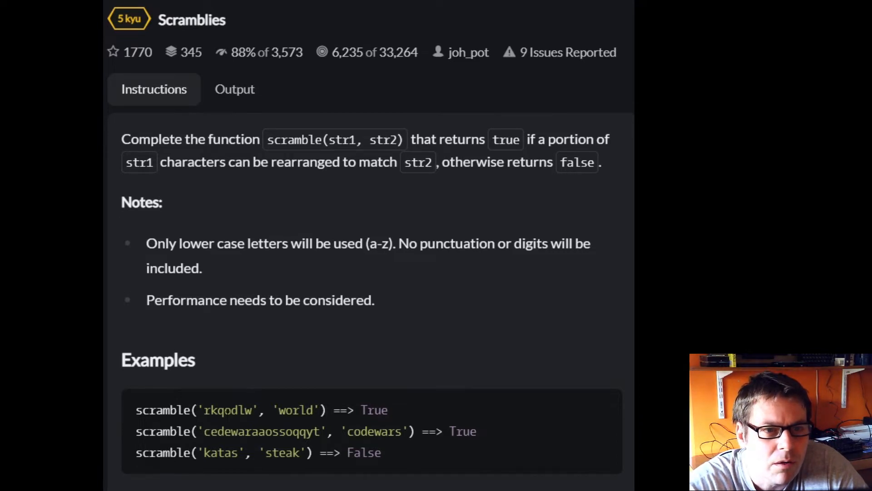
{"action": "mouse_move", "coordinate": [231, 425]}
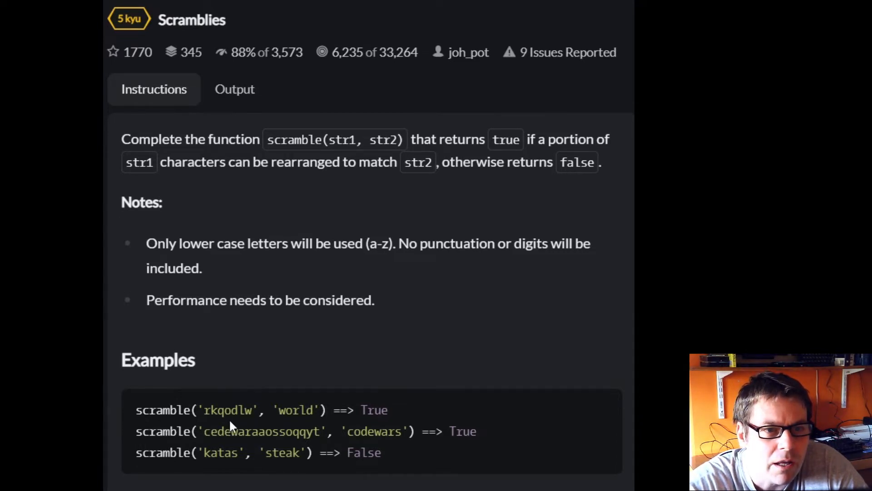
{"action": "mouse_move", "coordinate": [272, 425]}
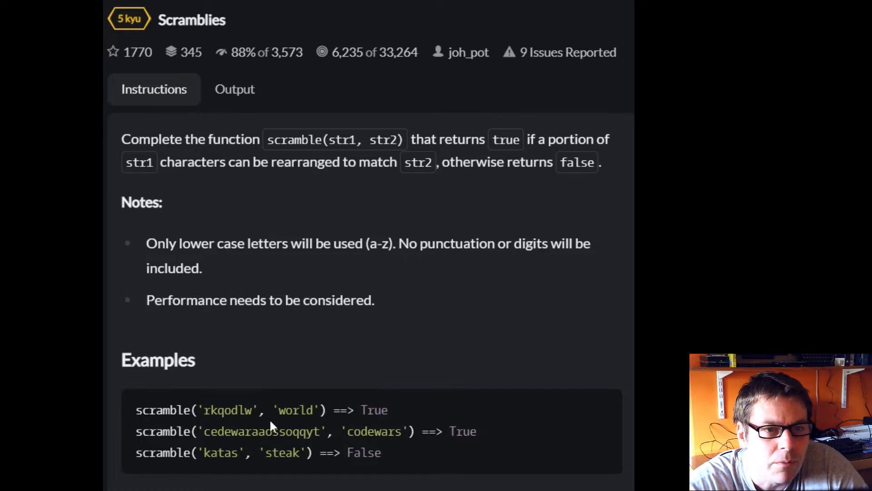
{"action": "mouse_move", "coordinate": [339, 426]}
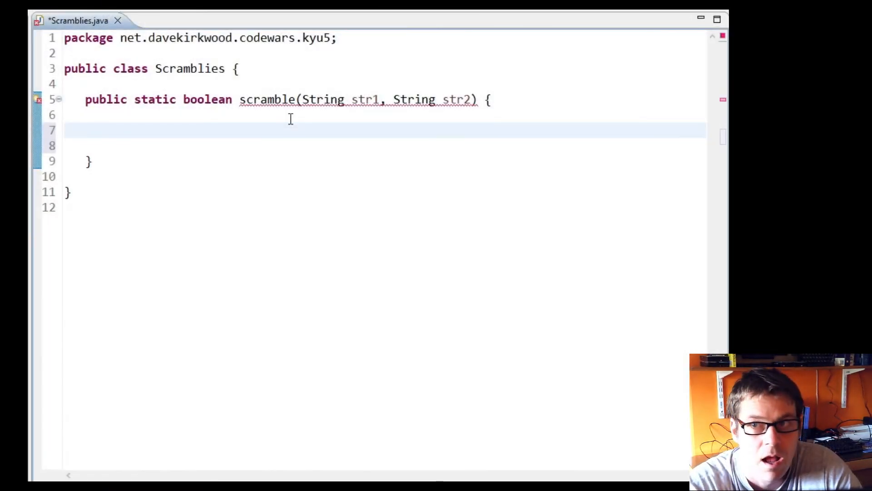
Declare Map<Character, Integer> charMap = new HashMap<>() on line 7 inside scramble
{"action": "type", "text": "Map<>"}
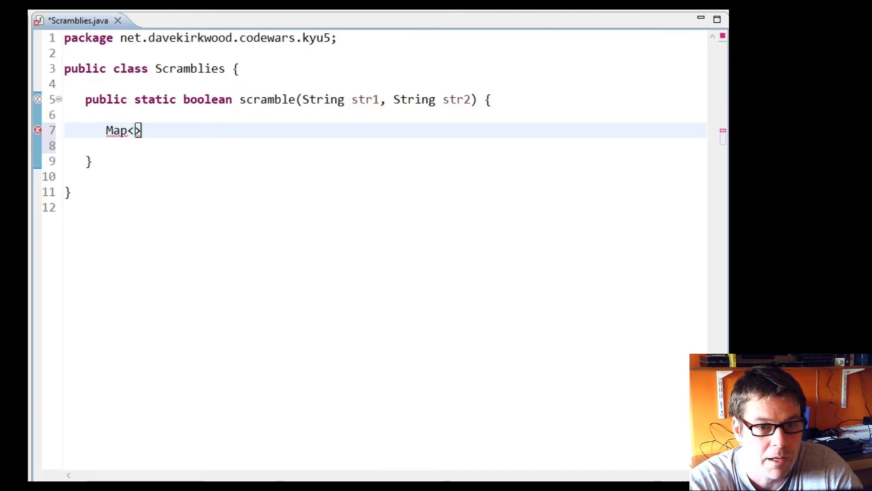
{"action": "type", "text": "Character, Integer"}
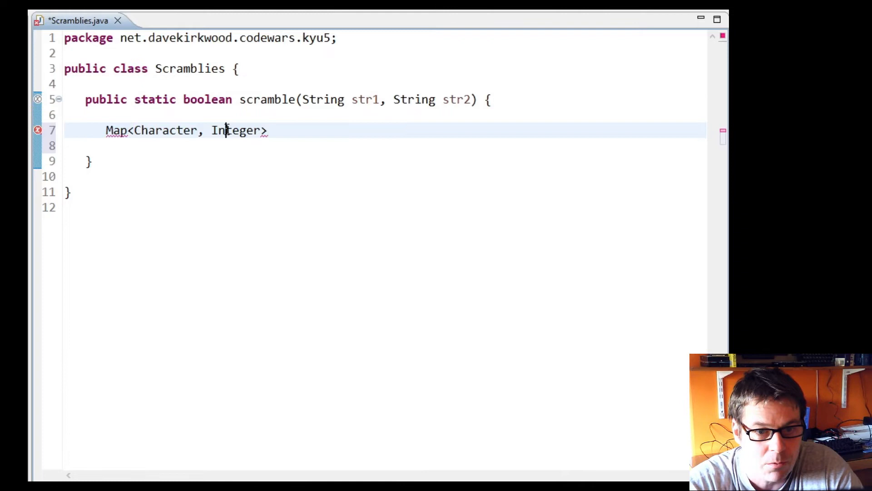
{"action": "double_click", "coordinate": [165, 130]}
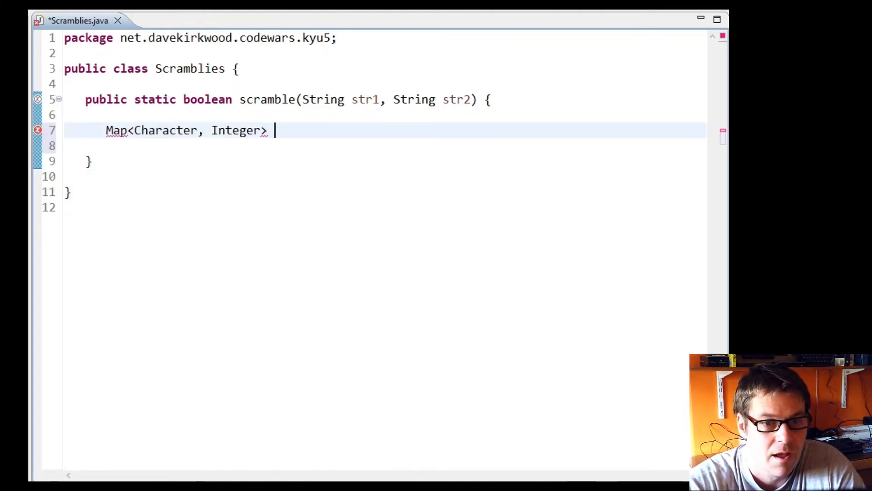
{"action": "type", "text": "charMap"}
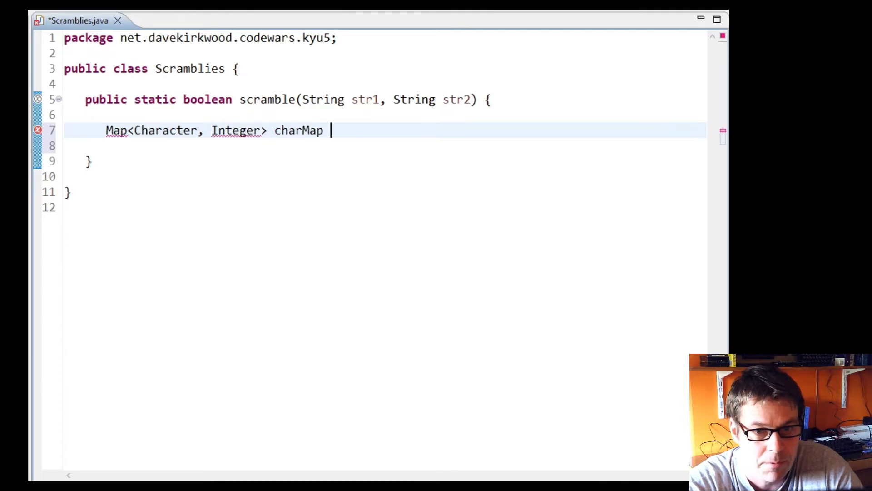
{"action": "type", "text": "= new HashMap"}
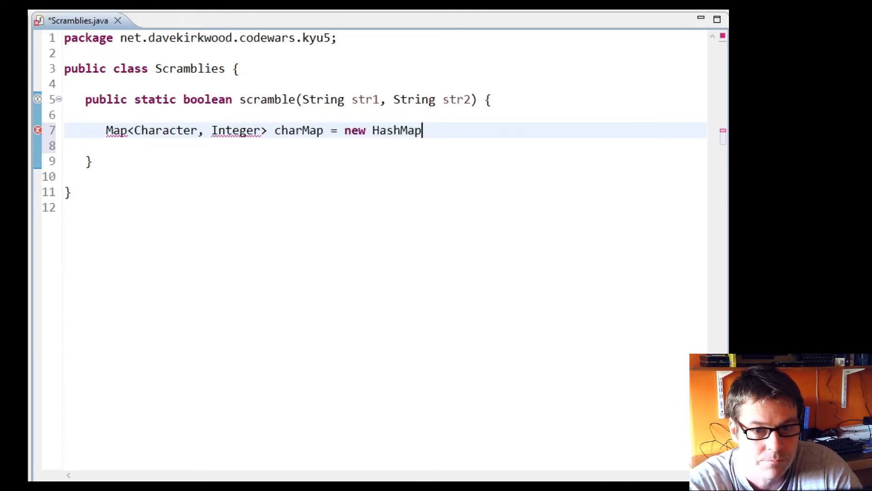
{"action": "type", "text": "<>();"}
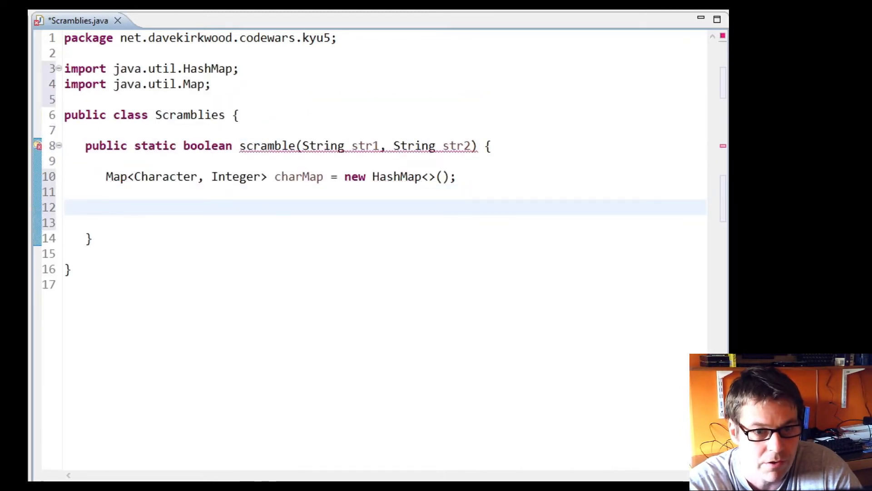
Loop over str1.toCharArray(), calling charMap.put(c, charMap.get(c) + 1) when containsKey(c)
{"action": "type", "text": "for("}
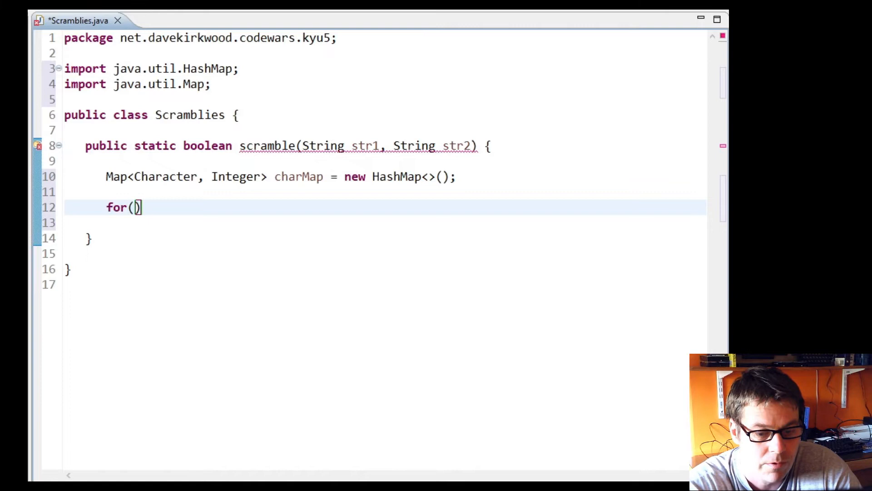
{"action": "type", "text": "char c : s"}
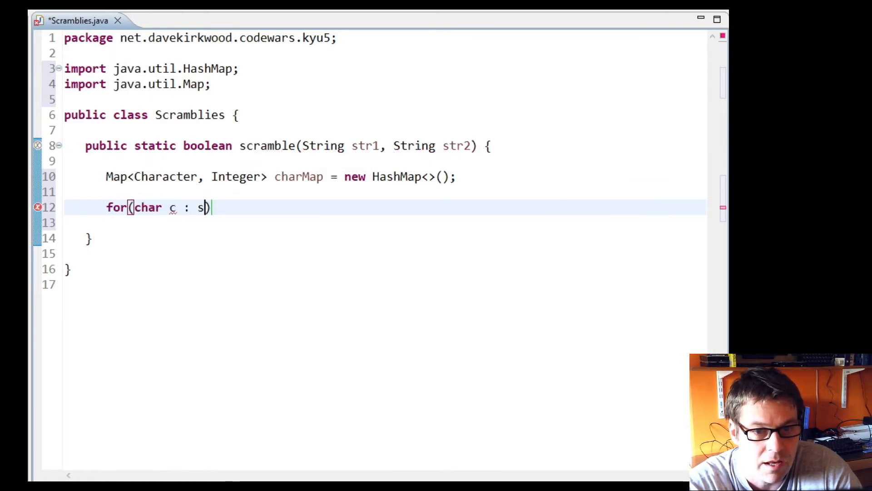
{"action": "type", "text": "tr1.c"}
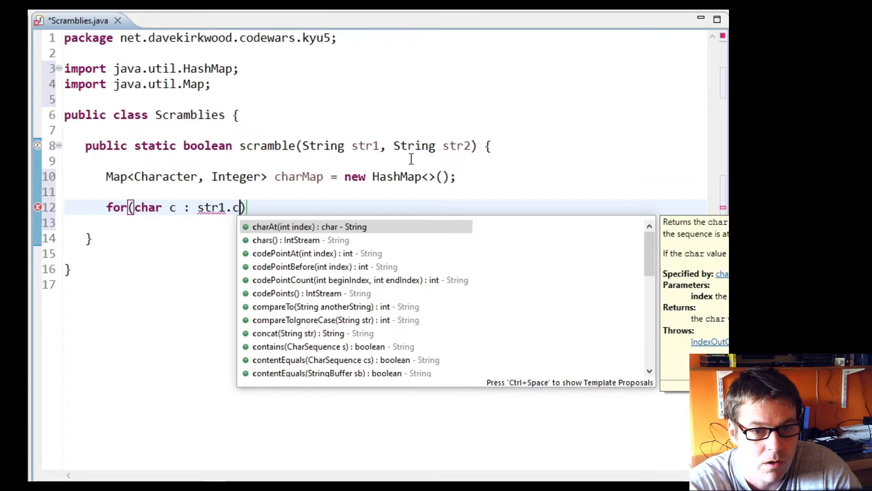
{"action": "type", "text": "harArray("}
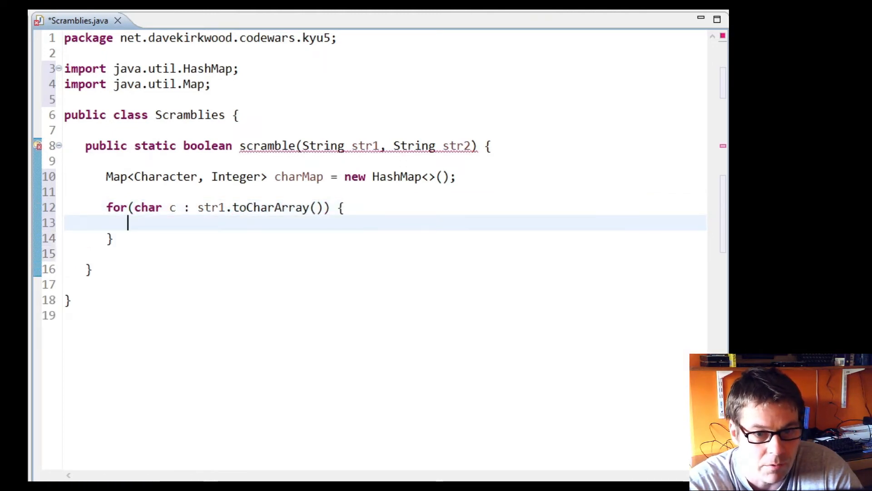
{"action": "type", "text": "if(charMap.containsKey(c)) {"}
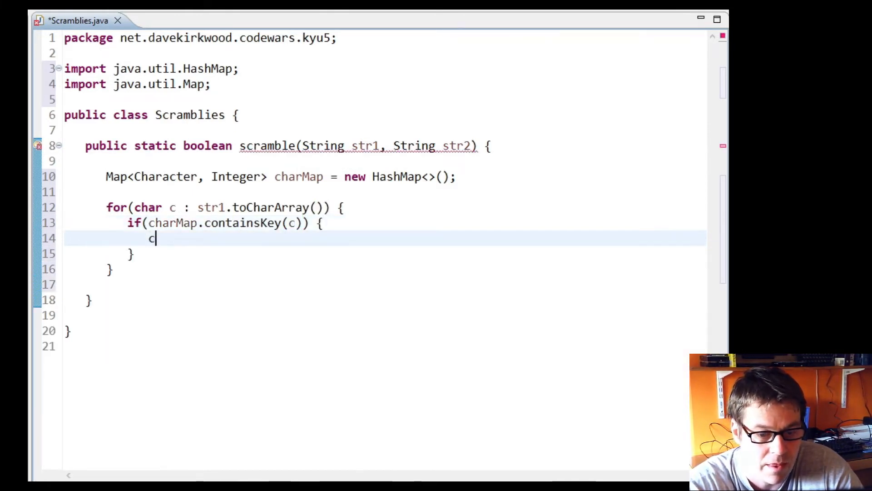
{"action": "type", "text": "harMap.p"}
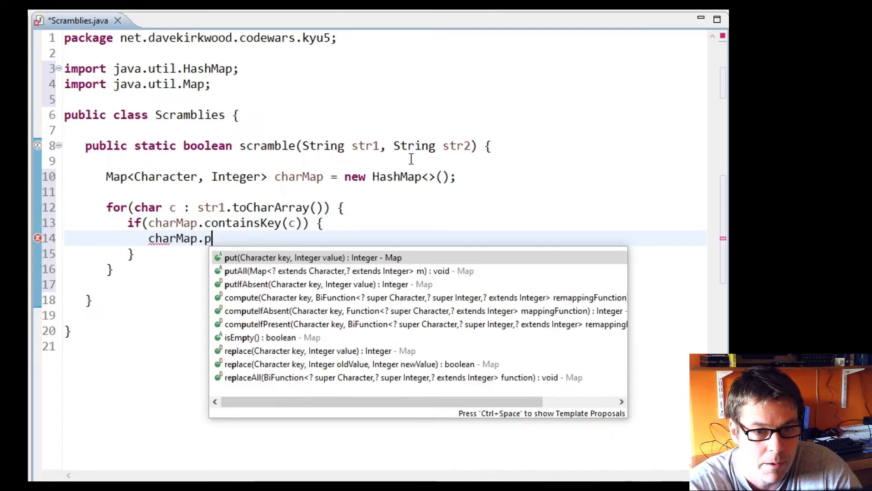
{"action": "type", "text": "ut"}
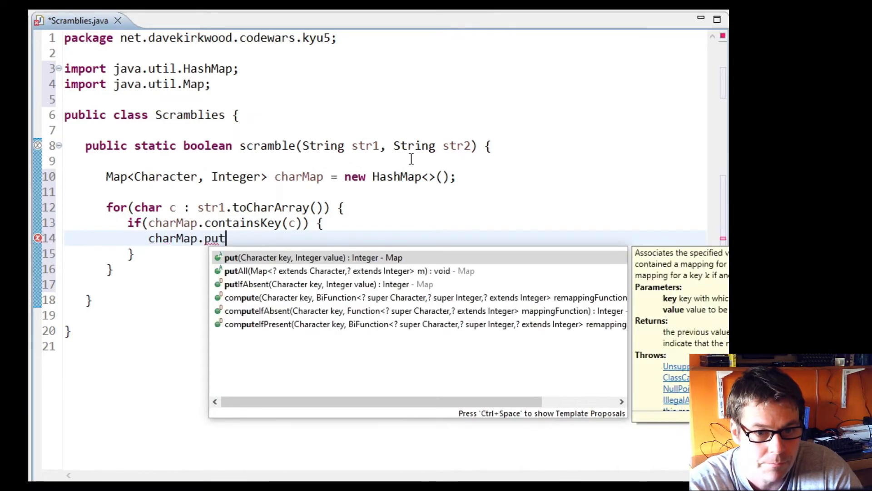
{"action": "left_click", "coordinate": [231, 257]}
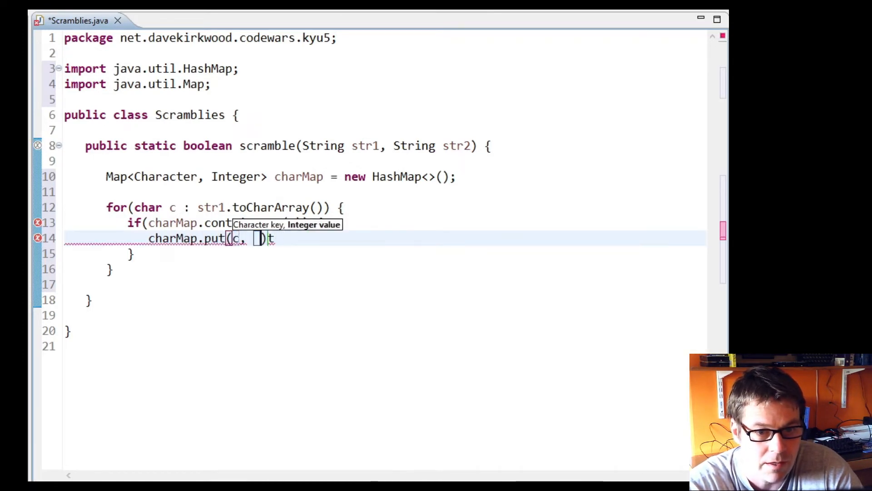
{"action": "type", "text": "charMap.get("}
{"action": "left_click", "coordinate": [385, 254]}
{"action": "type", "text": " else {"}
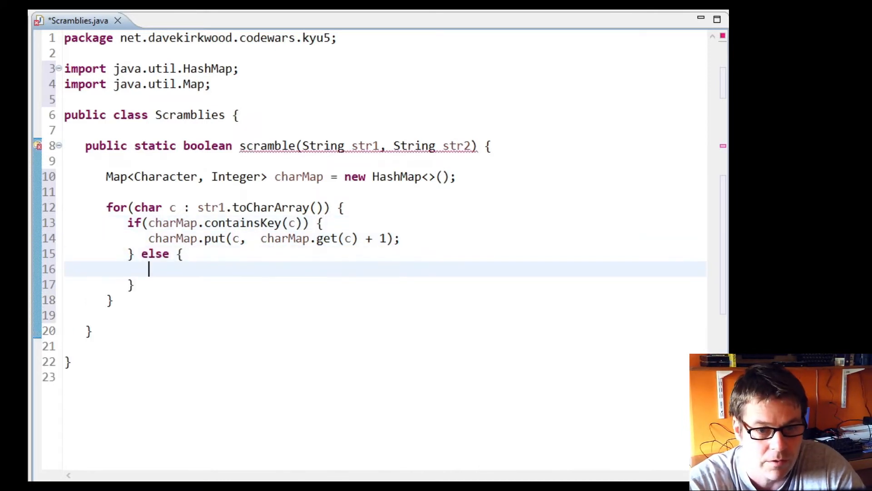
{"action": "type", "text": "charMap.put(c,  charMap.get(c) + 1);"}
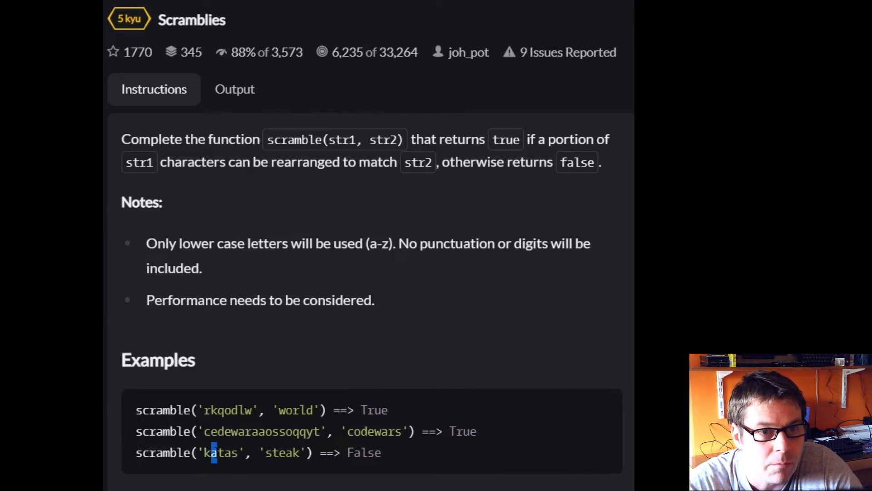
Select part of an example string in the kata's Examples section
{"action": "double_click", "coordinate": [220, 452]}
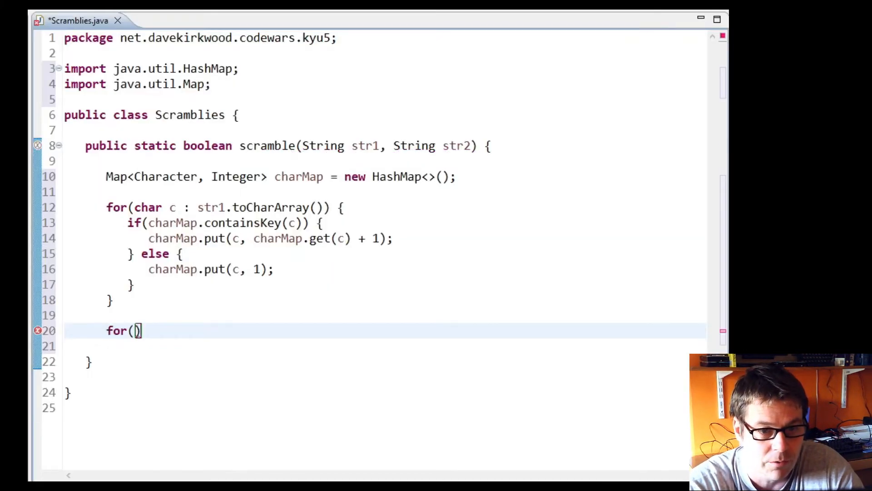
Loop over str2's characters, returning false when charMap lacks the character
{"action": "type", "text": "char c : str2.toCharArray("}
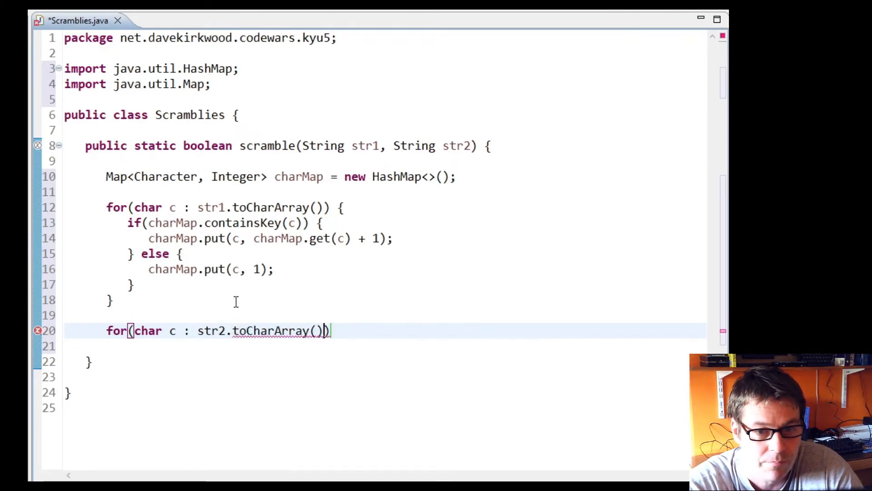
{"action": "type", "text": "{"}
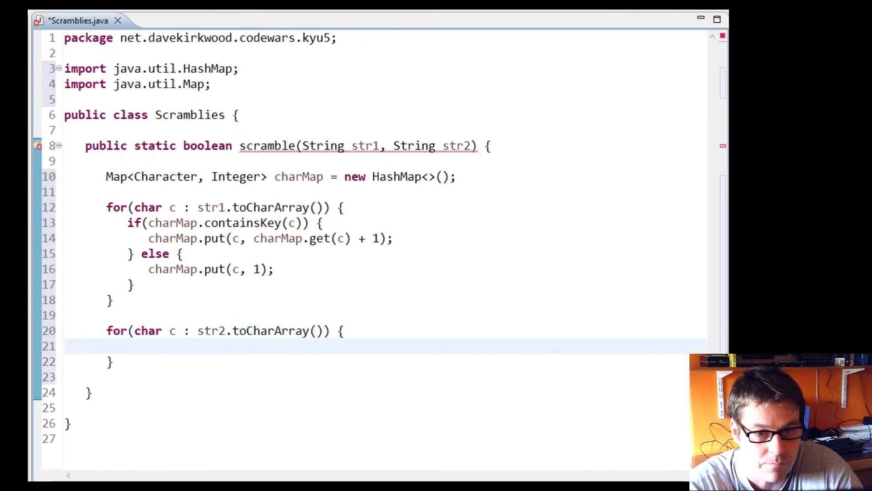
{"action": "type", "text": "if("}
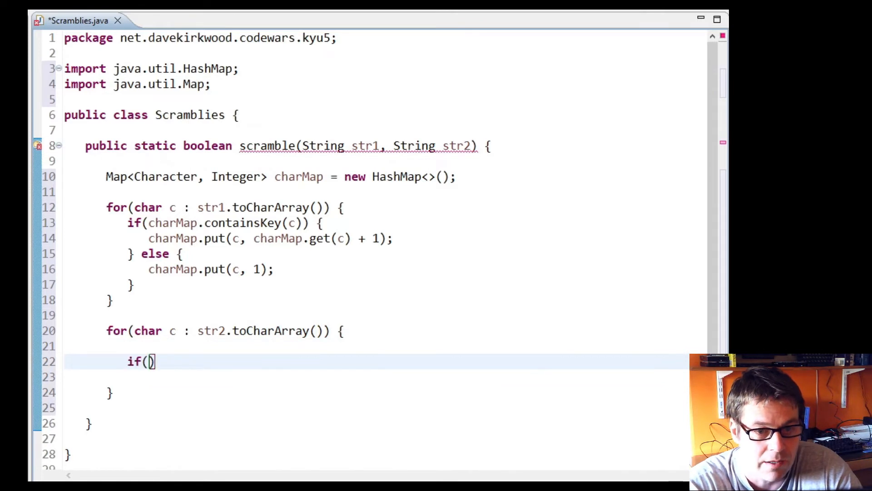
{"action": "type", "text": "!charMap.containsKey(c"}
{"action": "left_click", "coordinate": [376, 377]}
{"action": "type", "text": "return"}
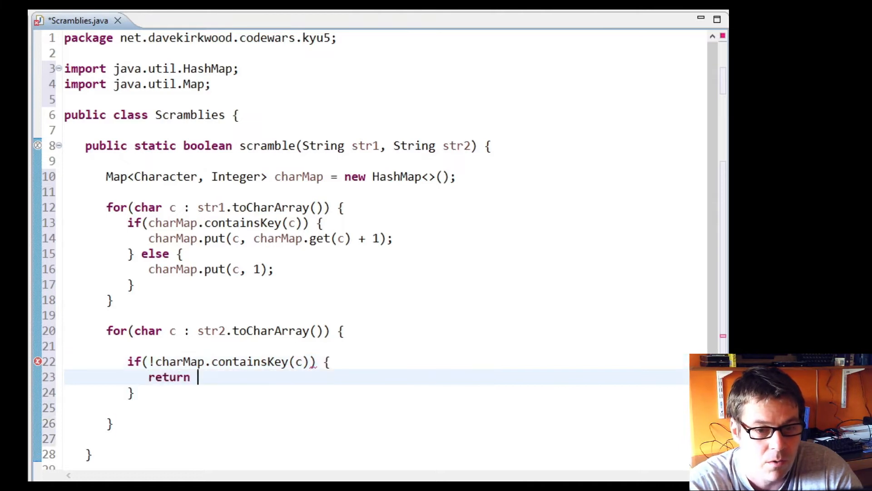
{"action": "type", "text": "false;"}
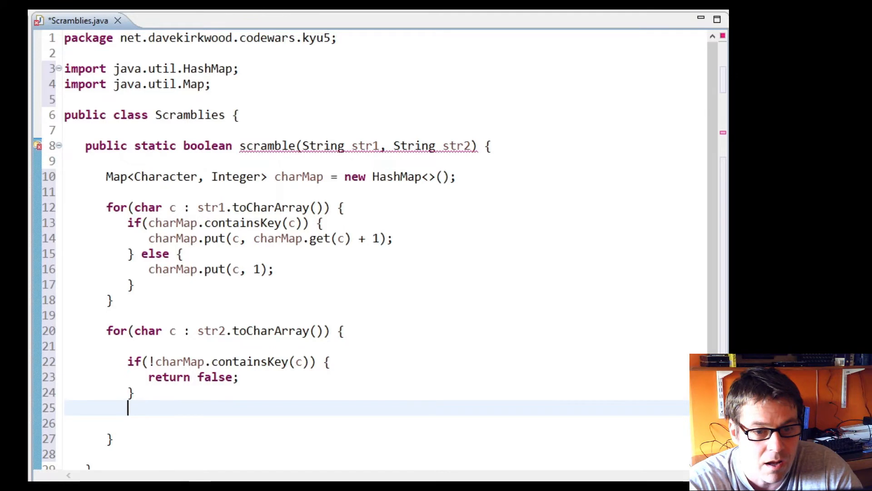
Remove characters whose count is 1, otherwise decrement the count, then return true
{"action": "type", "text": "if(charMa"}
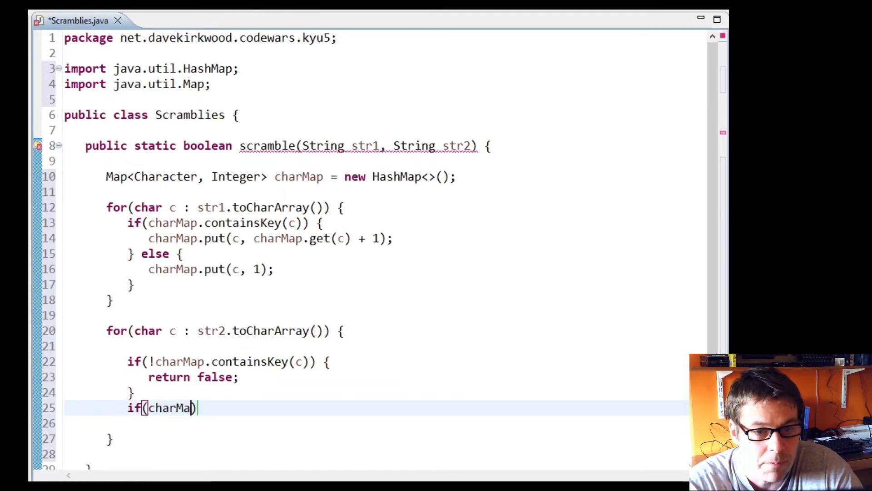
{"action": "type", "text": ".get(c"}
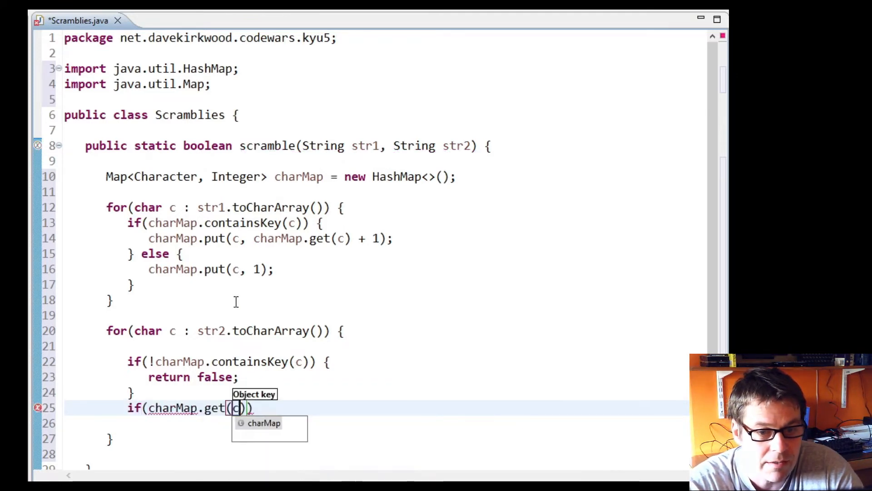
{"action": "type", "text": "== 1) {"}
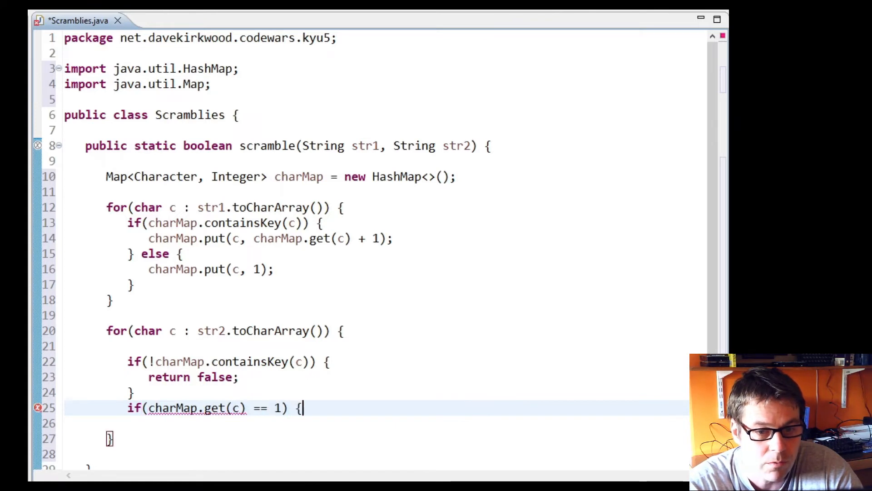
{"action": "type", "text": "charMap.remove(c);"}
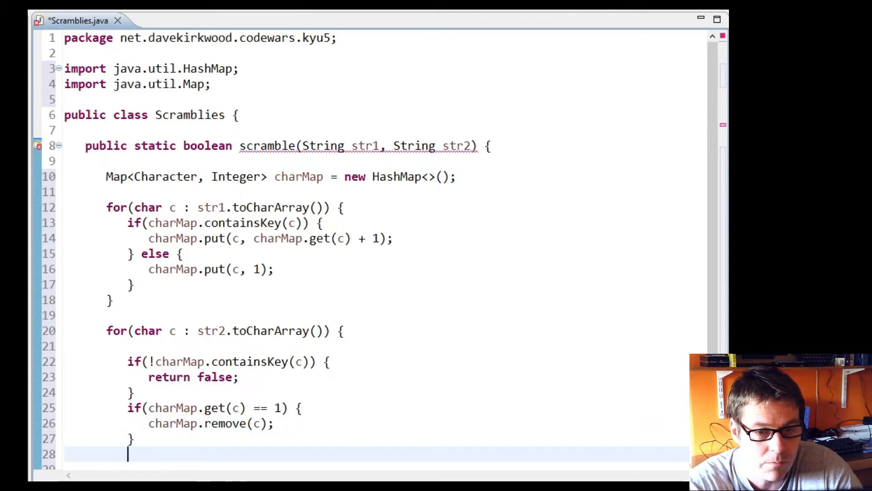
{"action": "type", "text": "char"}
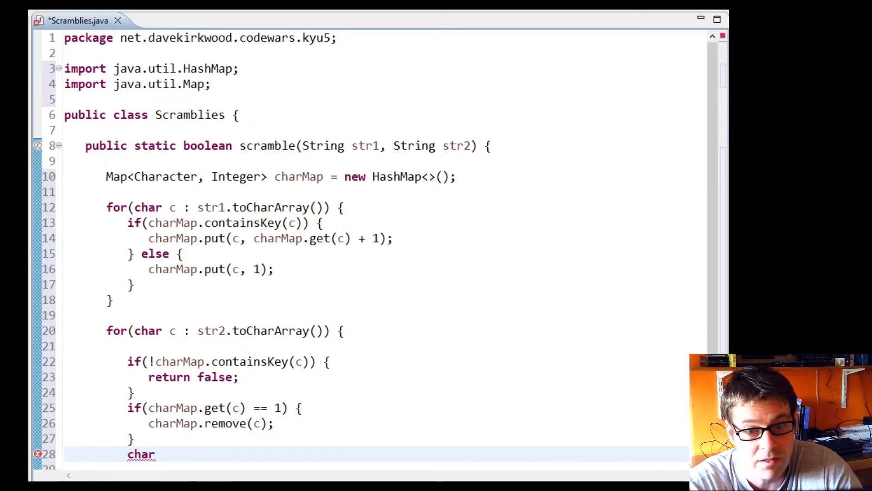
{"action": "key", "text": "Backspace"}
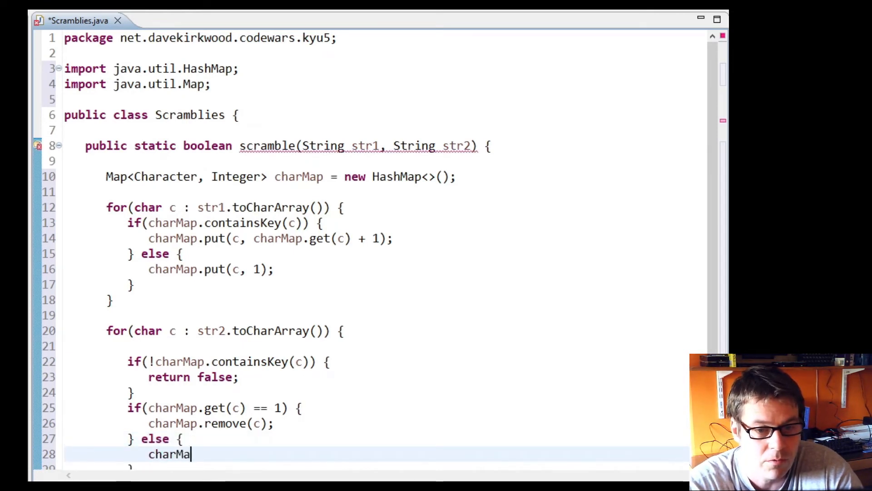
{"action": "type", "text": ".put(c, null"}
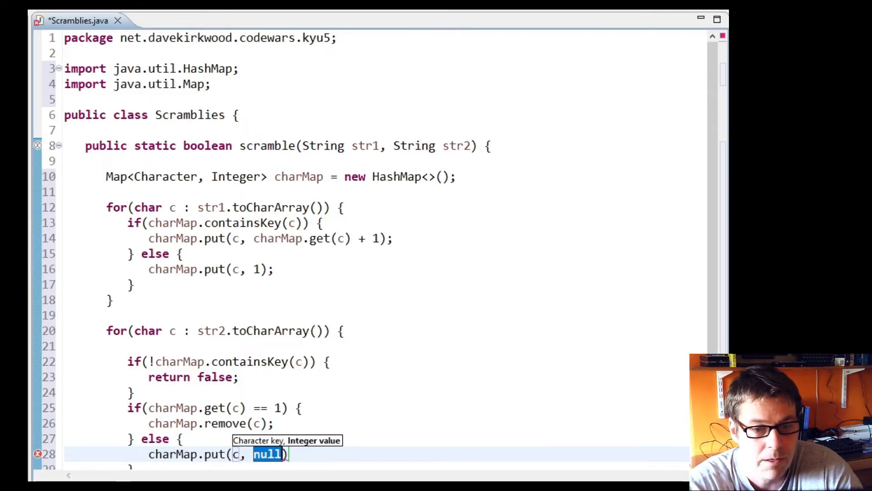
{"action": "type", "text": "charMap"}
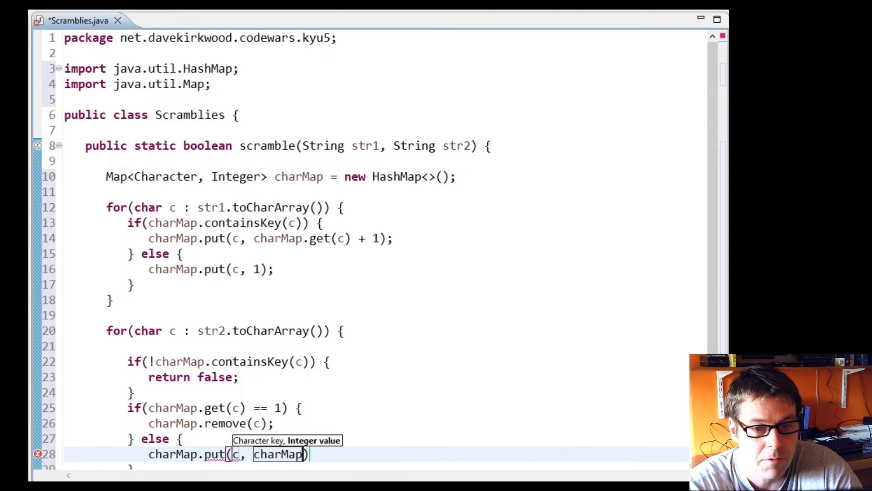
{"action": "type", "text": ".get(c)"}
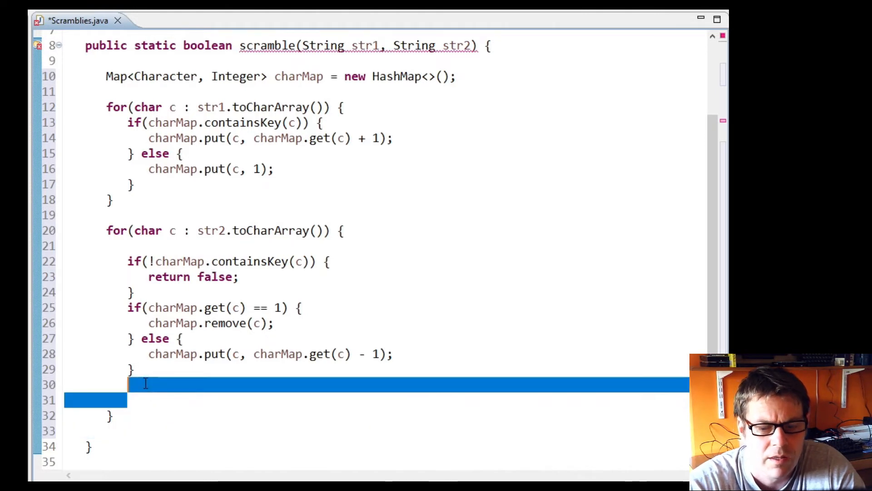
{"action": "type", "text": "return true;"}
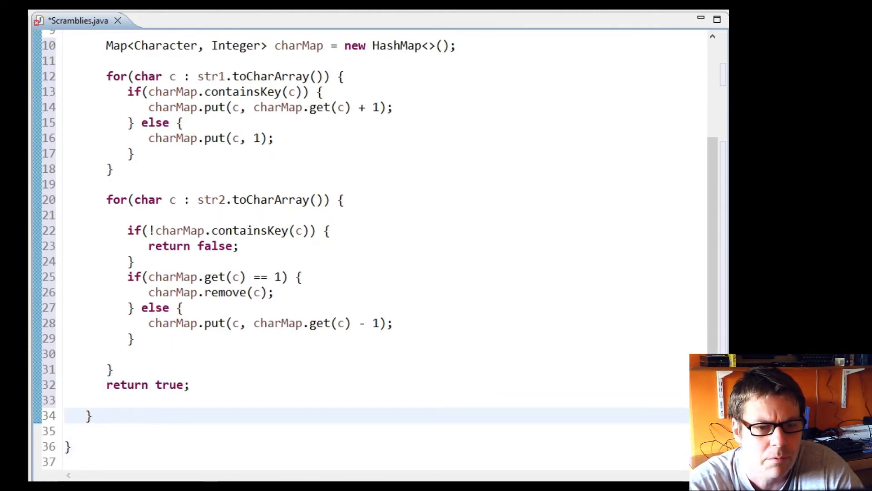
{"action": "type", "text": "public static void main(String[] args) {"}
{"action": "type", "text": "System.out.println(Scramblies.scramble(\"rkqodlw\", \"\"));"}
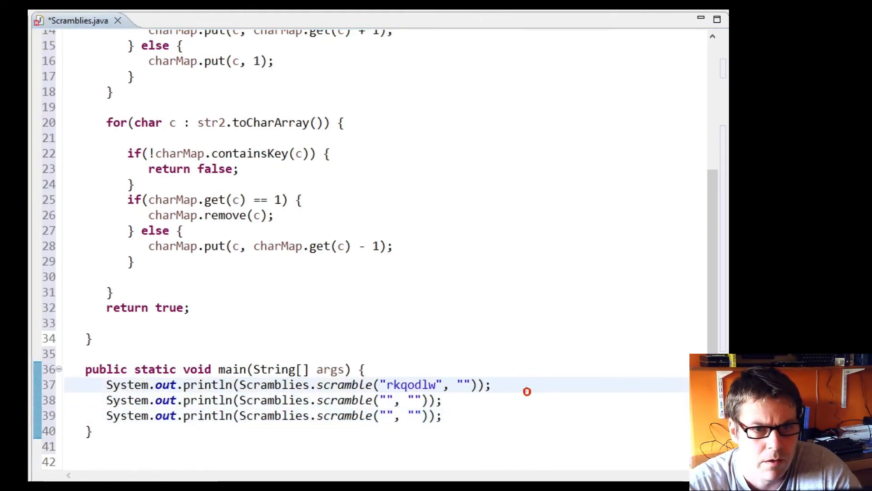
Pass the kata's example strings in main, save, and run Scramblies as a Java Application
{"action": "type", "text": "cedewaraaossoqqyt"}
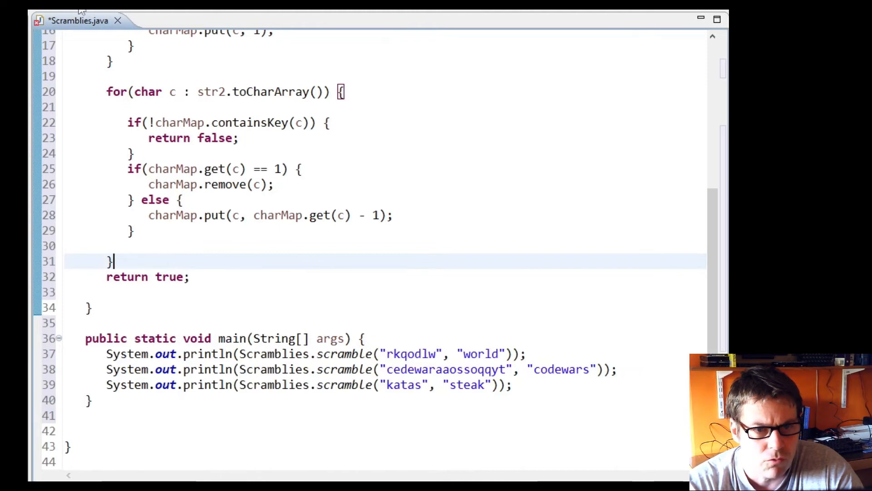
{"action": "key", "text": "ctrl+s"}
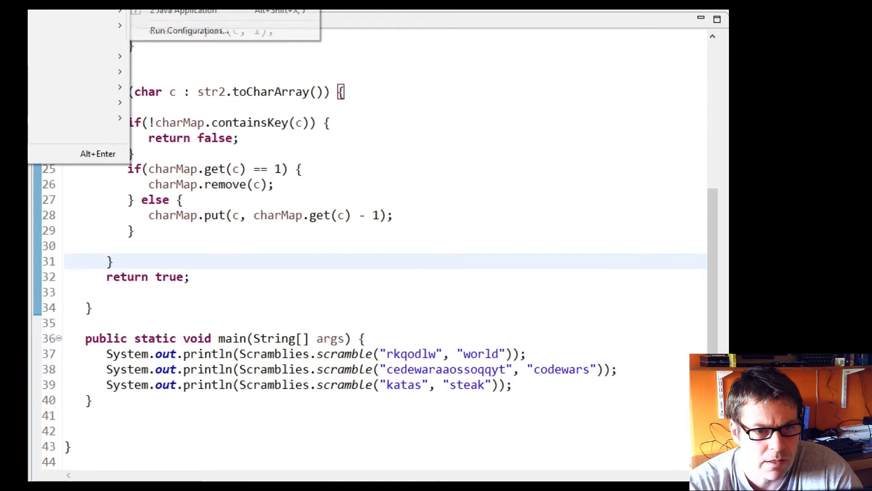
{"action": "left_click", "coordinate": [188, 32]}
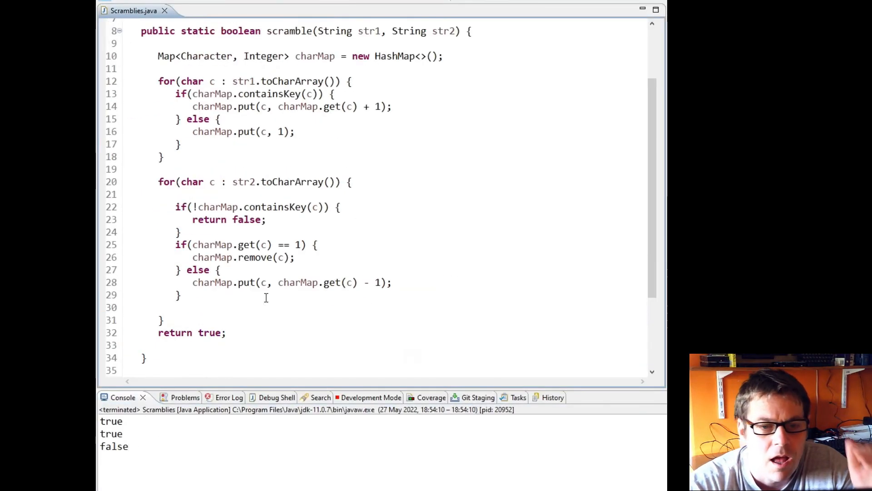
Scroll the editor while checking the console prints true, true, false
{"action": "scroll", "scroll_direction": "up", "scroll_amount": 3}
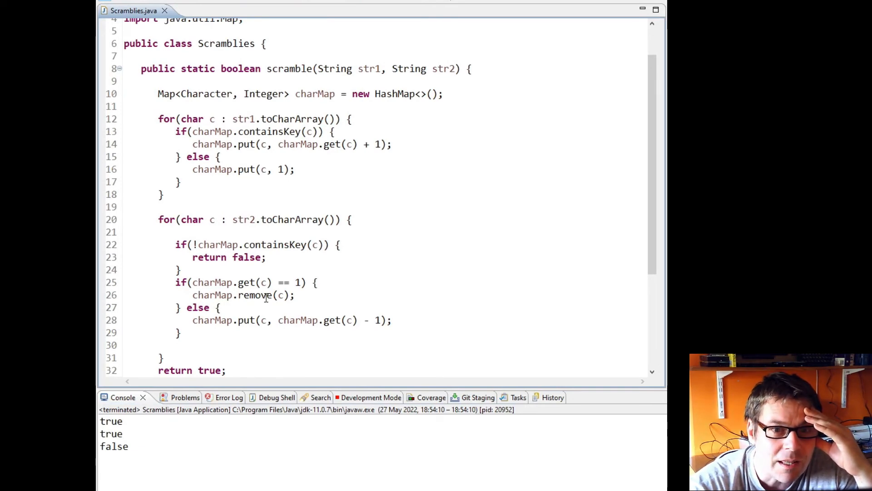
{"action": "scroll", "scroll_direction": "down", "scroll_amount": 3}
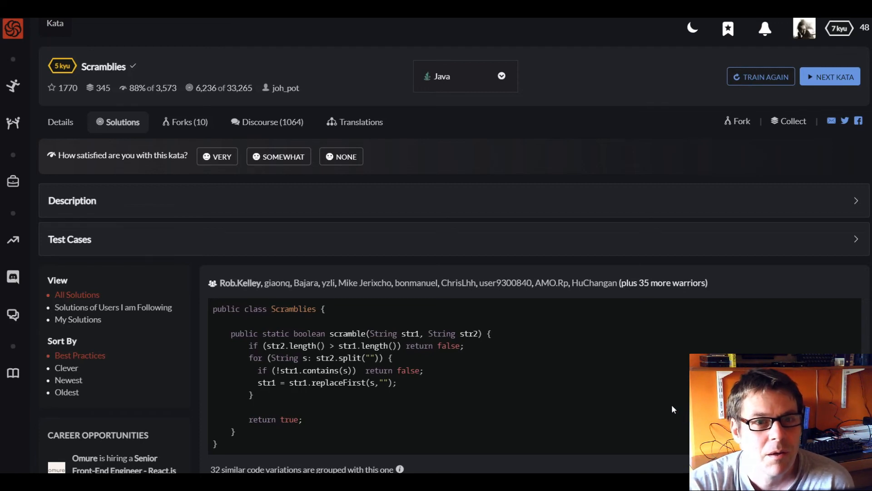
Scroll past the top-voted solution to the LinkedList-based Java answer
{"action": "scroll", "scroll_direction": "down", "scroll_amount": 3}
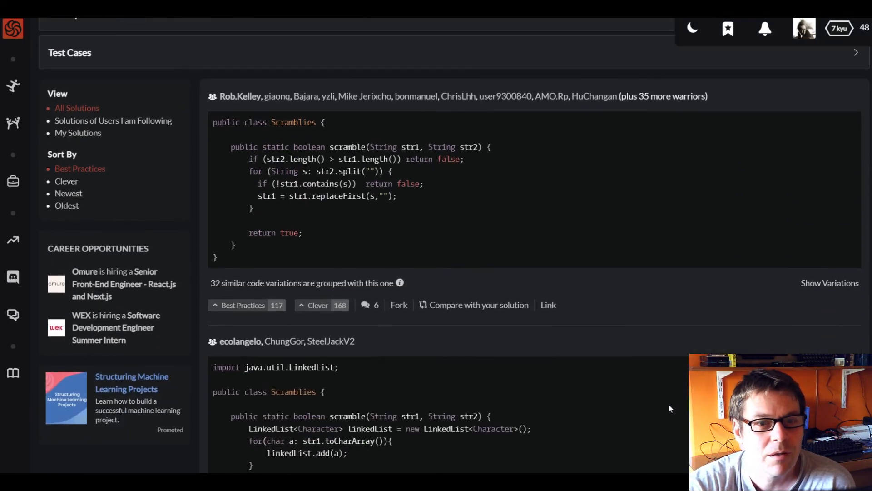
{"action": "scroll", "scroll_direction": "down", "scroll_amount": 3}
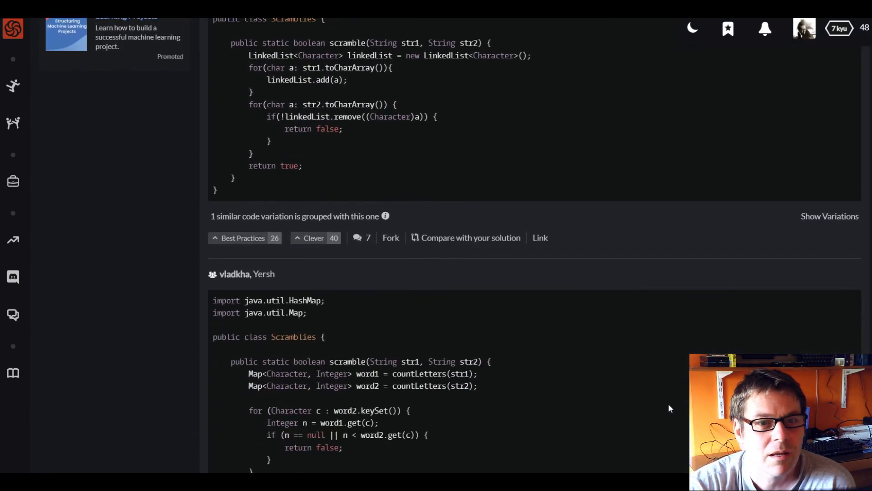
{"action": "scroll", "scroll_direction": "down", "scroll_amount": 3}
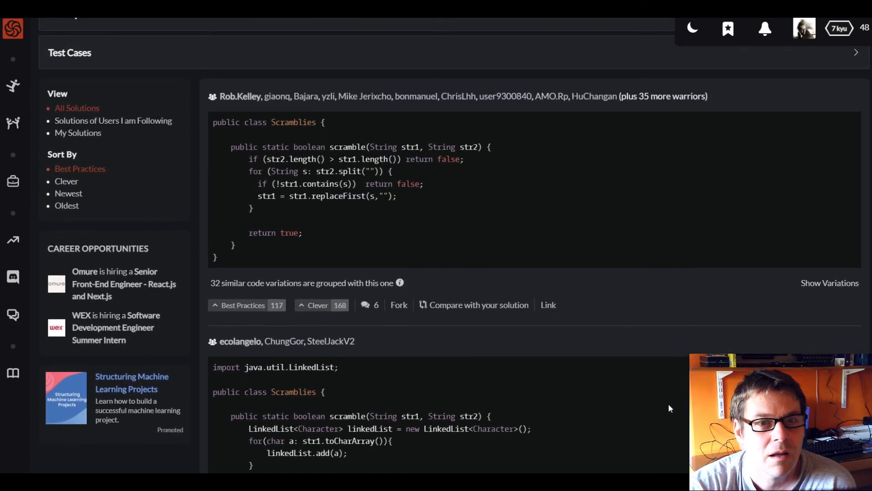
{"action": "mouse_move", "coordinate": [590, 454]}
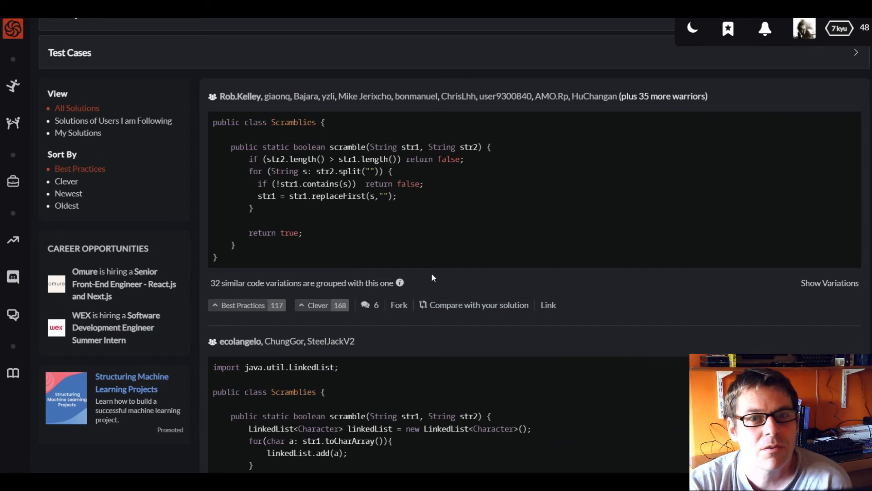
{"action": "mouse_move", "coordinate": [406, 228]}
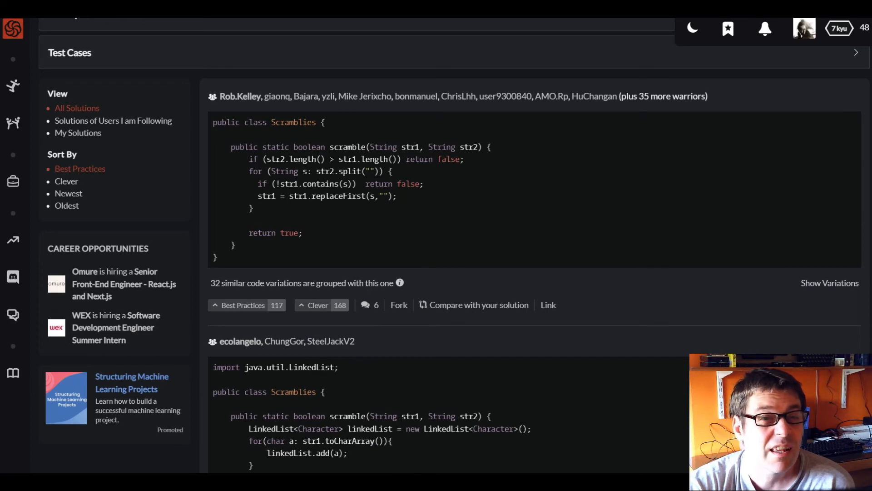
{"action": "mouse_move", "coordinate": [373, 210]}
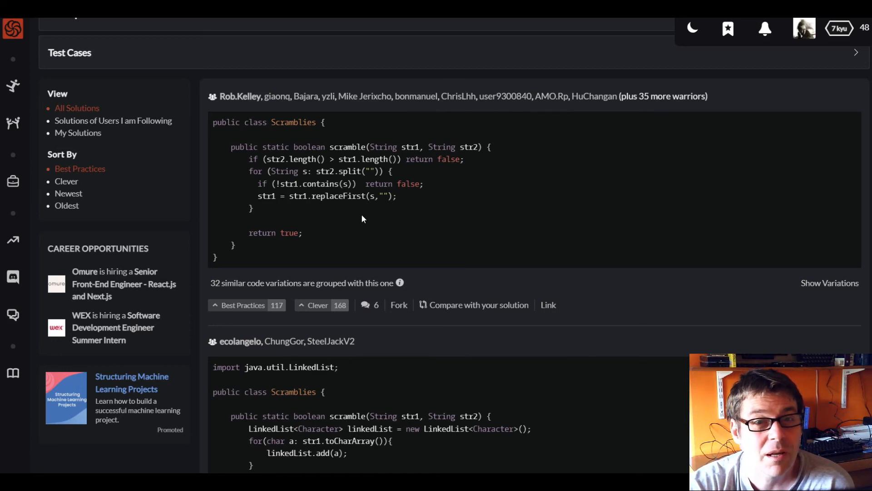
{"action": "scroll", "scroll_direction": "down", "scroll_amount": 3}
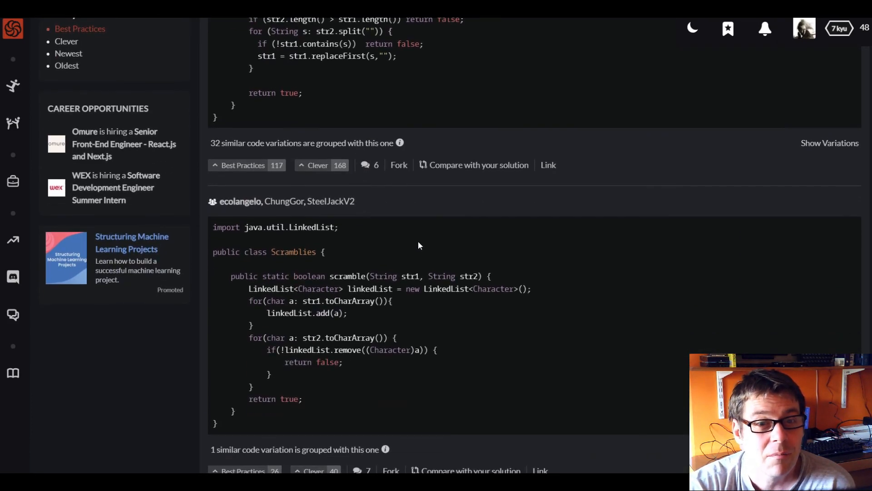
{"action": "mouse_move", "coordinate": [456, 324]}
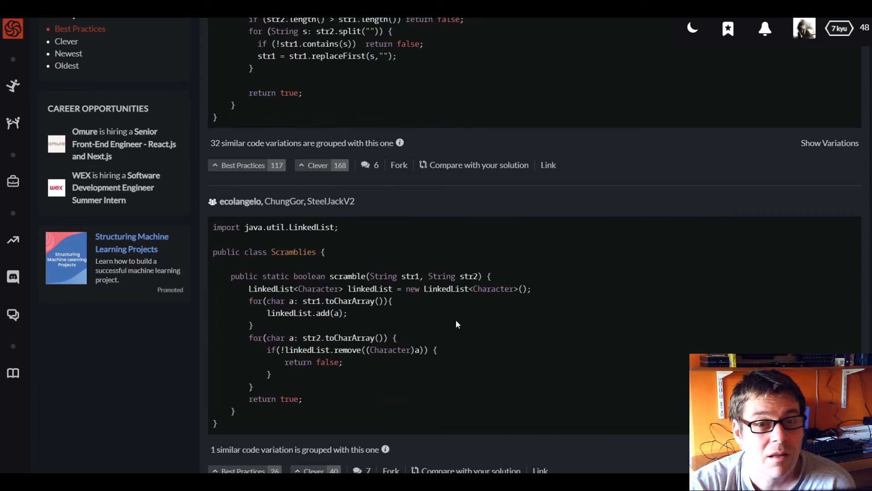
{"action": "mouse_move", "coordinate": [406, 340]}
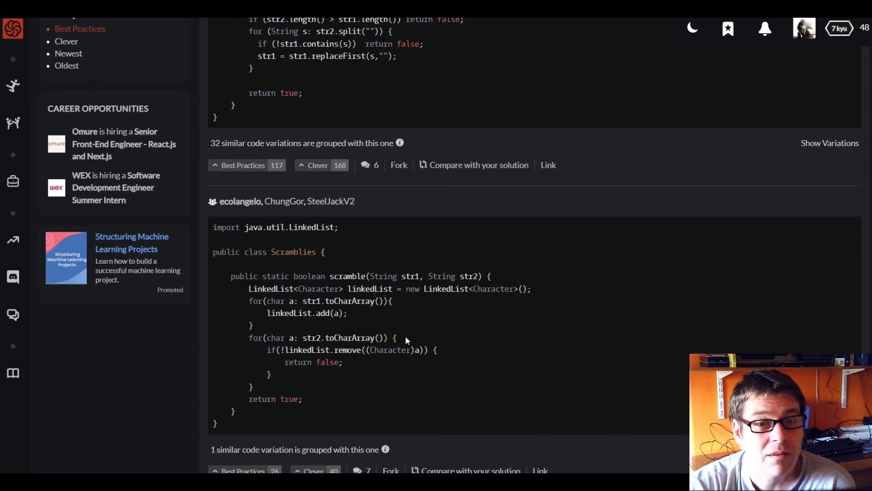
{"action": "mouse_move", "coordinate": [382, 361]}
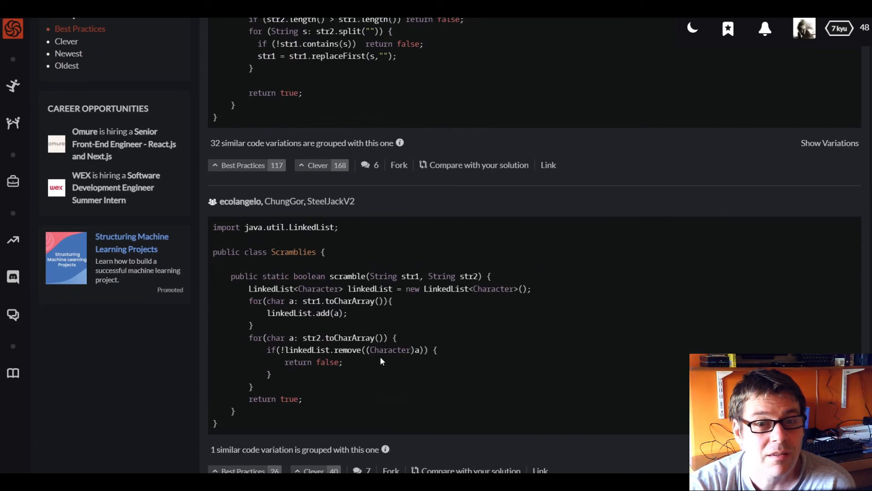
{"action": "mouse_move", "coordinate": [351, 315]}
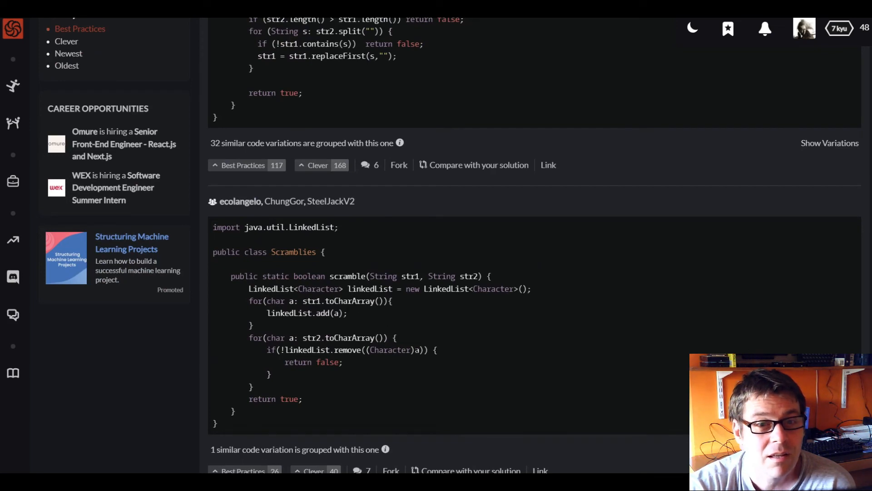
{"action": "scroll", "scroll_direction": "down", "scroll_amount": 3}
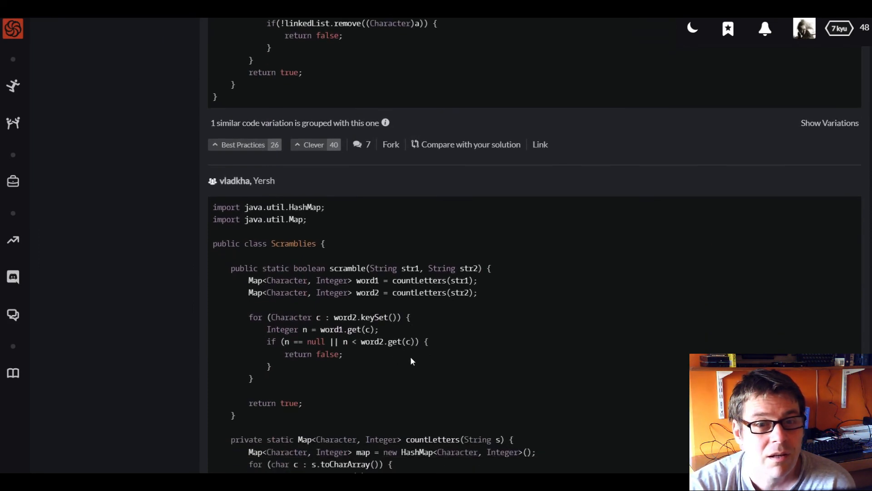
{"action": "scroll", "scroll_direction": "down", "scroll_amount": 3}
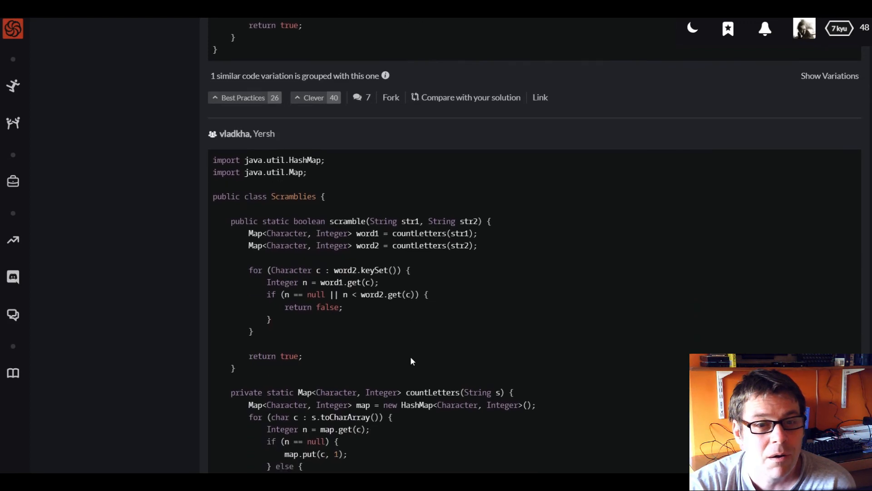
{"action": "scroll", "scroll_direction": "down", "scroll_amount": 3}
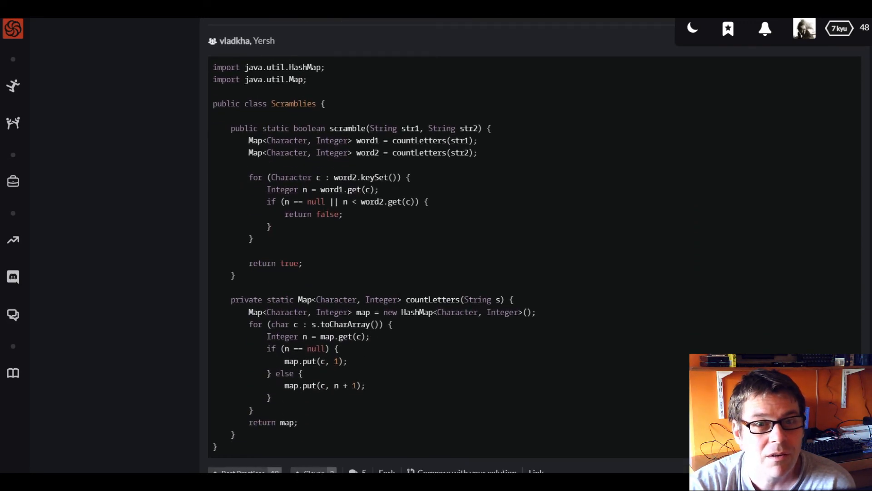
{"action": "mouse_move", "coordinate": [418, 272]}
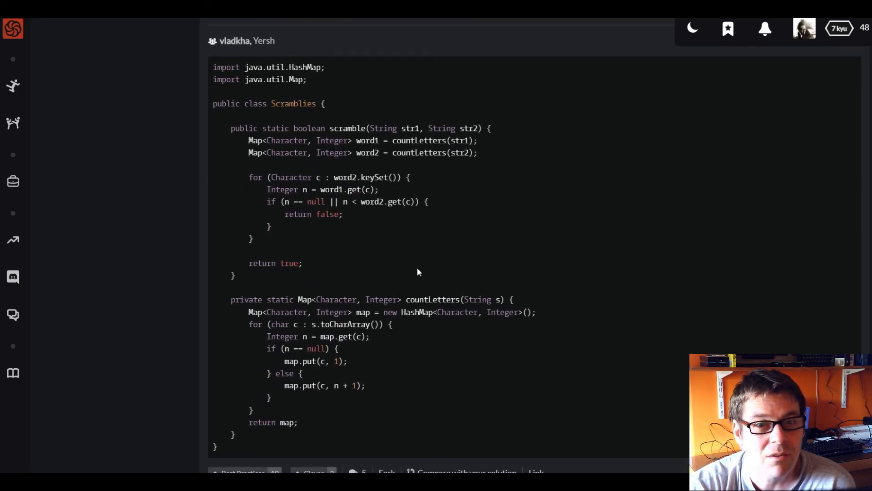
{"action": "mouse_move", "coordinate": [418, 324]}
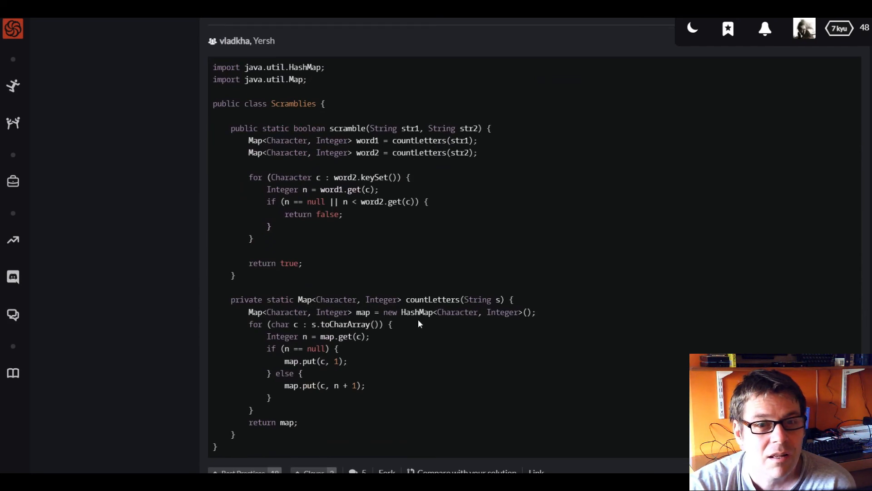
{"action": "scroll", "scroll_direction": "down", "scroll_amount": 3}
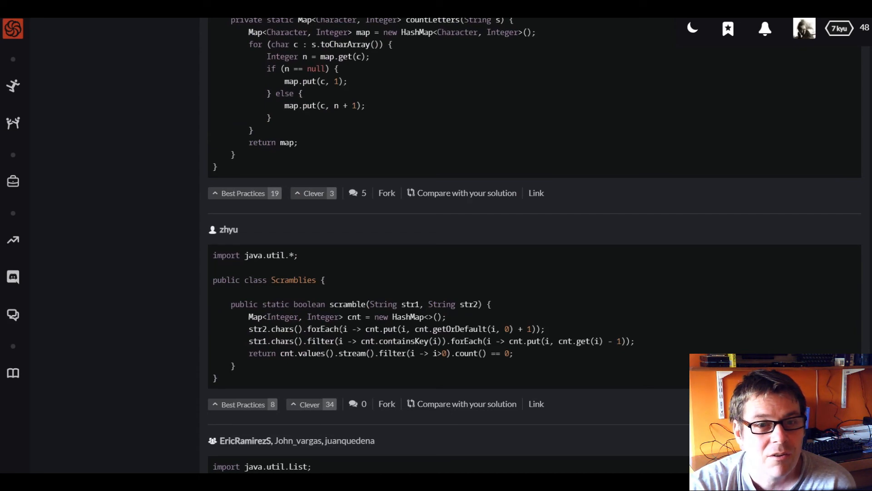
{"action": "mouse_move", "coordinate": [352, 340]}
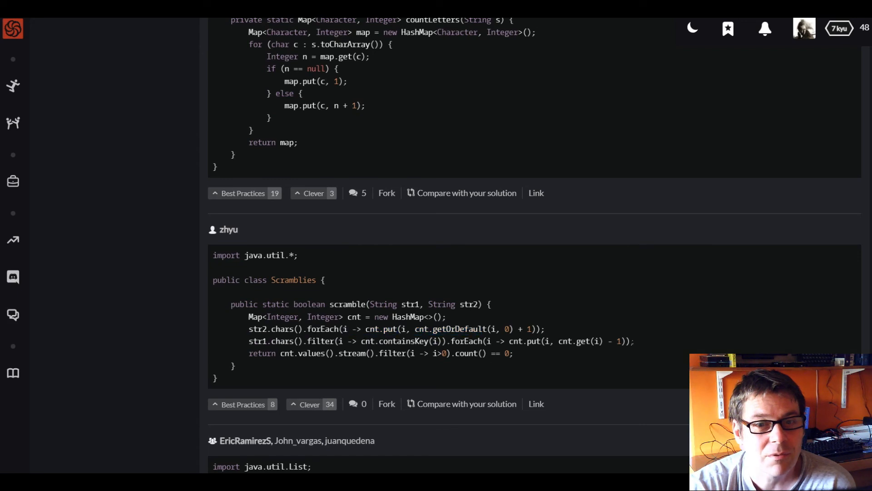
{"action": "scroll", "scroll_direction": "down", "scroll_amount": 3}
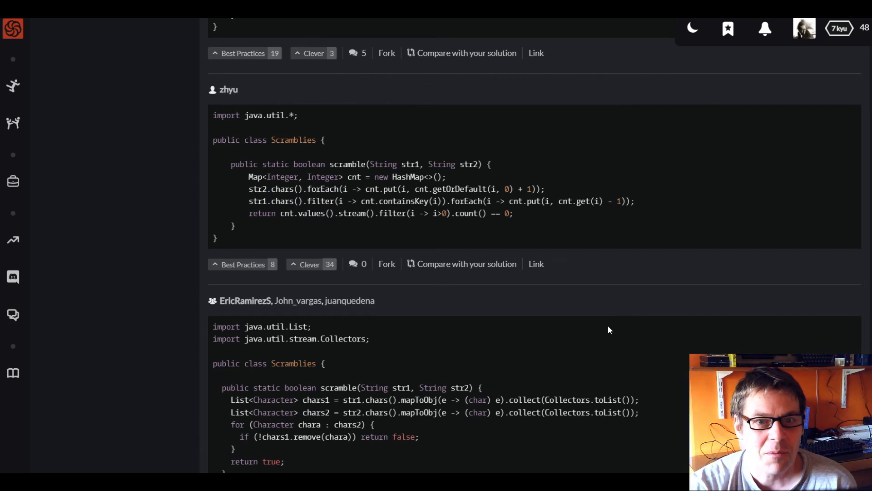
{"action": "scroll", "scroll_direction": "down", "scroll_amount": 3}
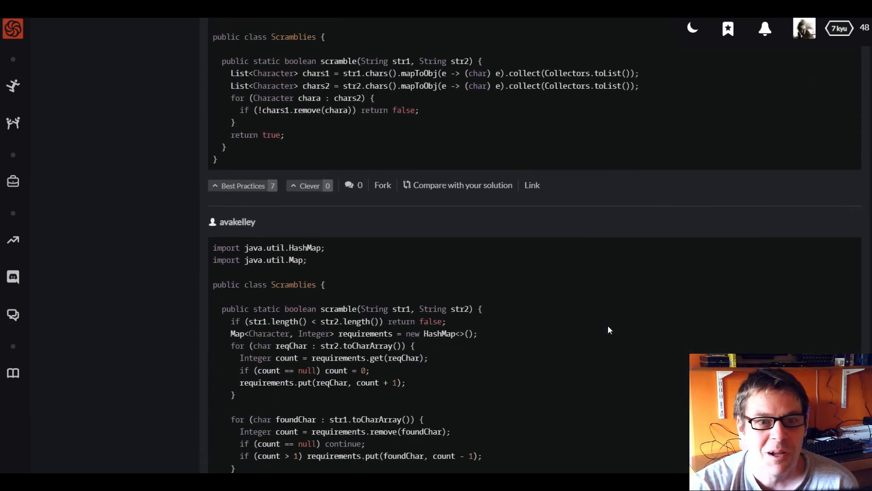
{"action": "scroll", "scroll_direction": "down", "scroll_amount": 3}
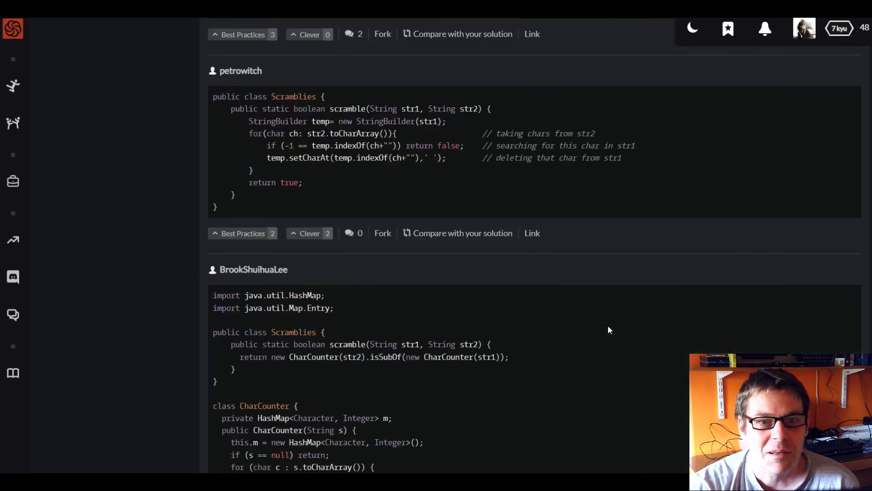
{"action": "scroll", "scroll_direction": "down", "scroll_amount": 3}
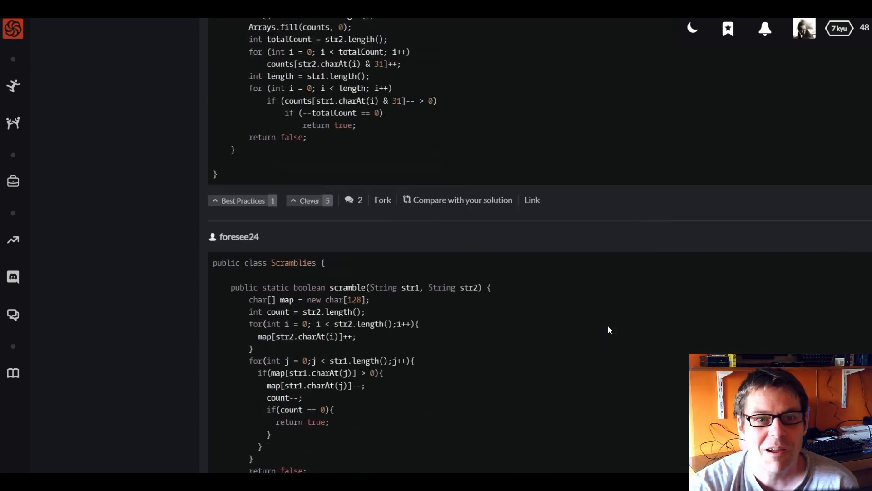